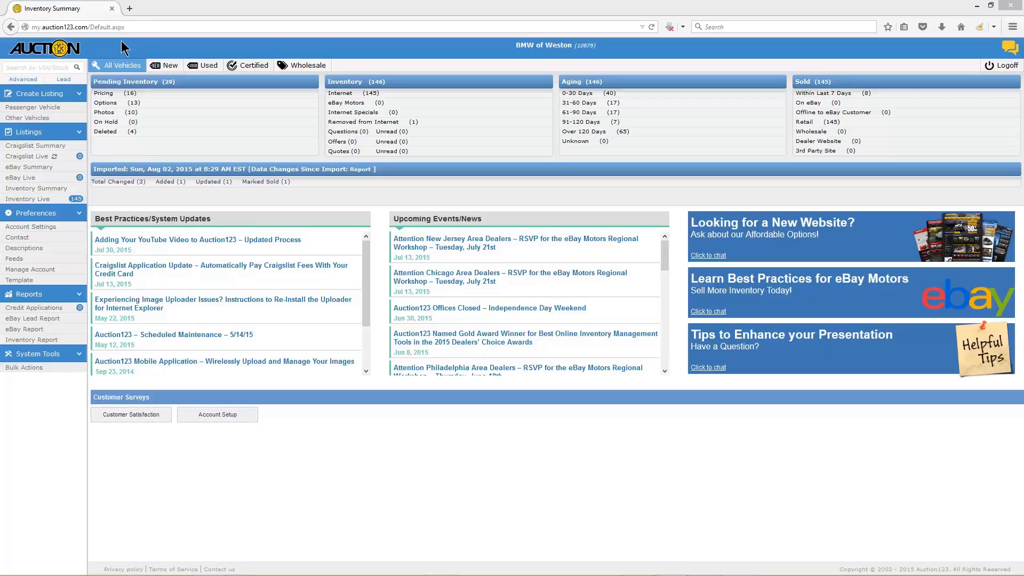
pyautogui.moveTo(100, 53)
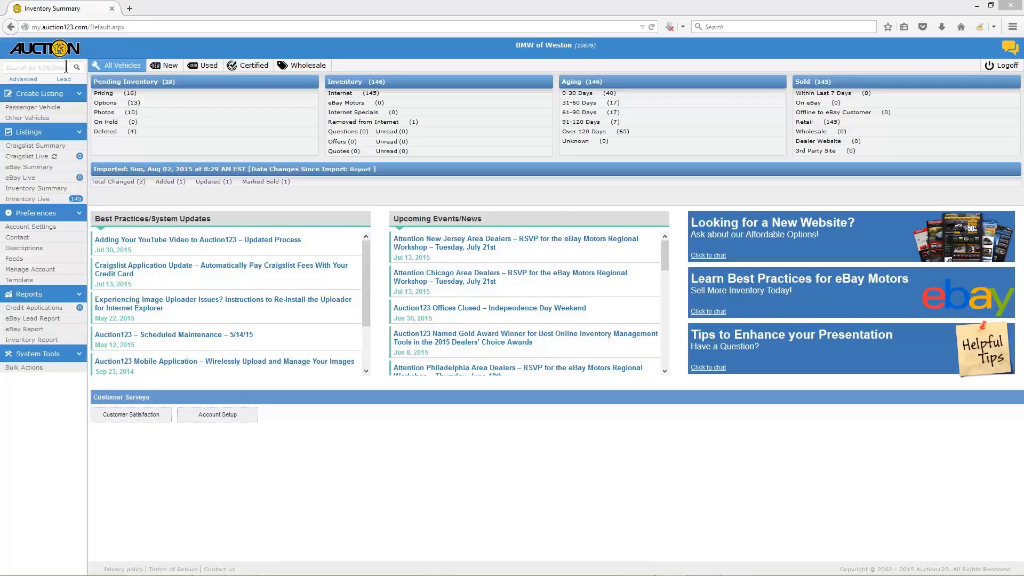
# - Enter stock number 1234 in the VIN/Stock search box
pyautogui.write('1234')
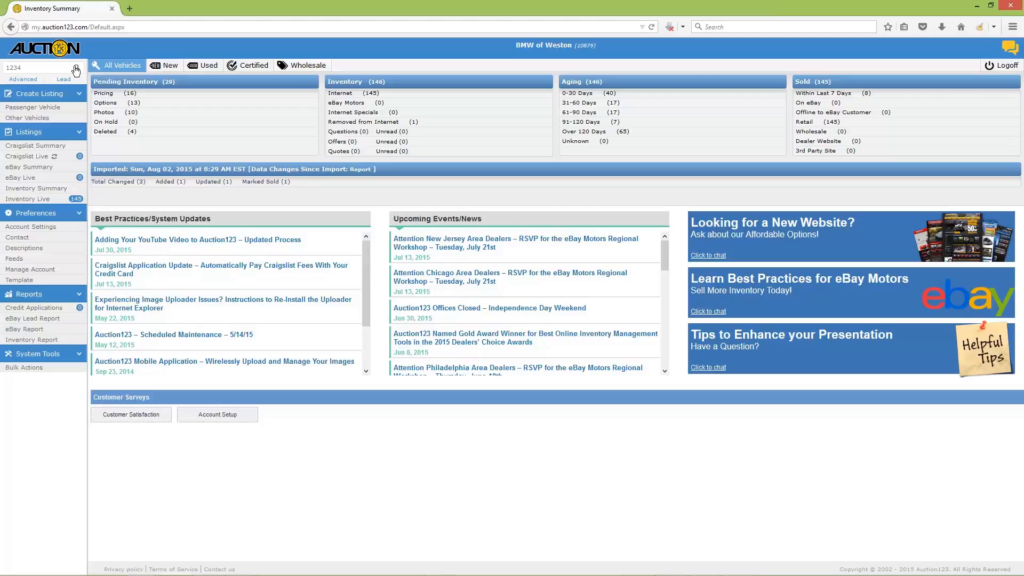
# - Run the search to bring up the 2006 Infiniti G35 Coupe with its details
pyautogui.click(76, 70)
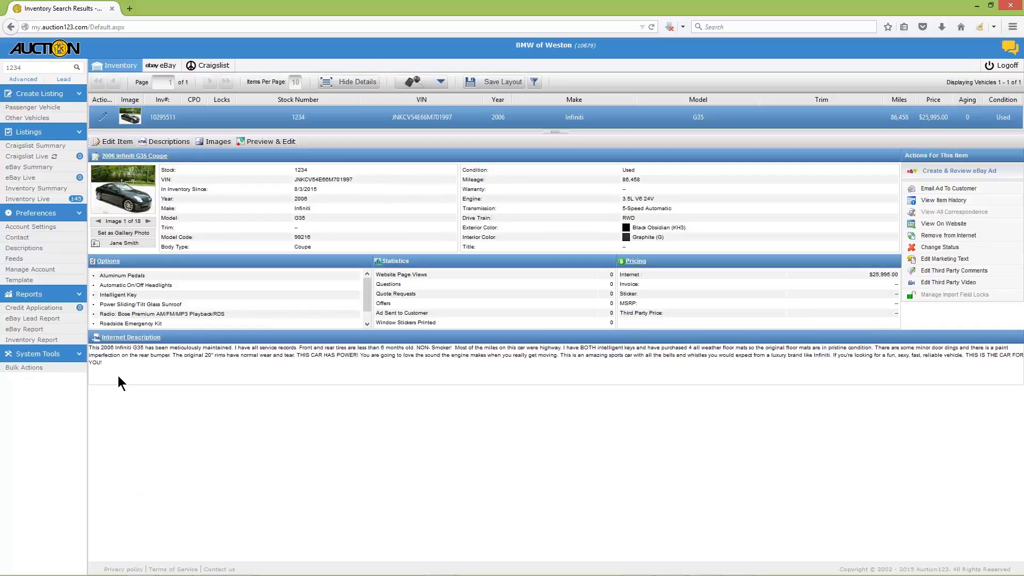
pyautogui.moveTo(126, 382)
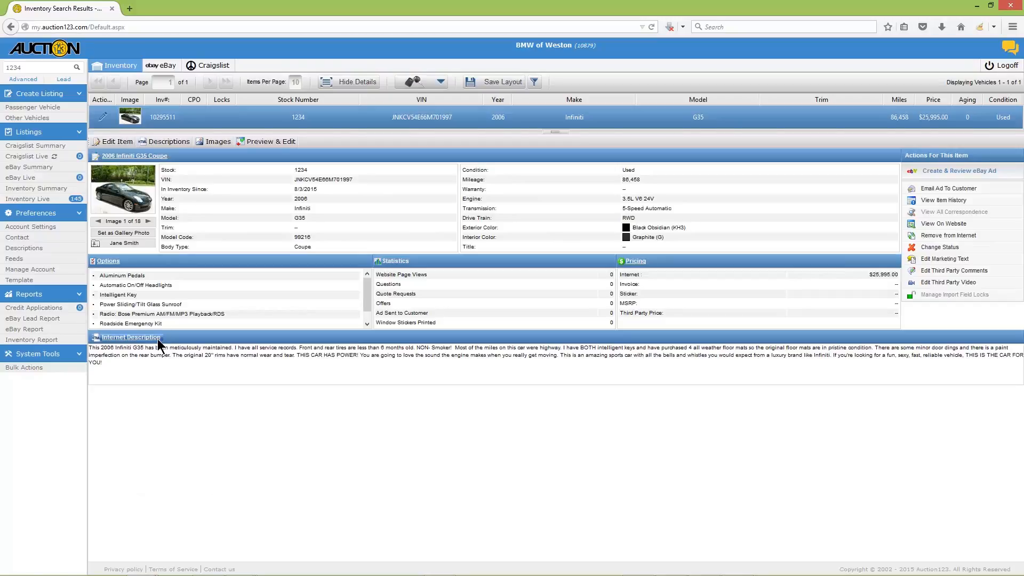
# - Bring up the G35's internet description in the Edit Description dialog and select into its text
pyautogui.click(132, 337)
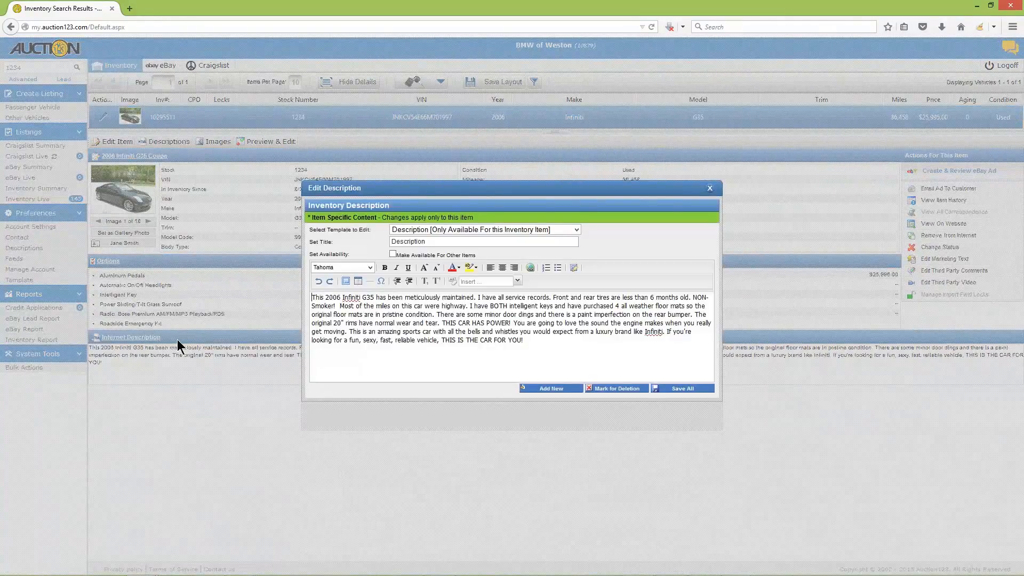
pyautogui.moveTo(385, 238)
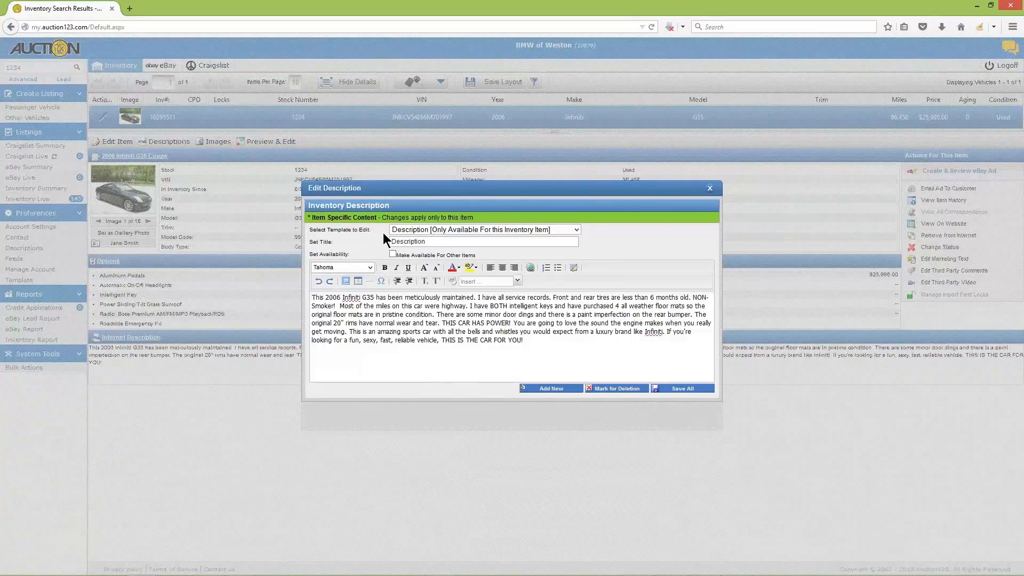
pyautogui.moveTo(384, 249)
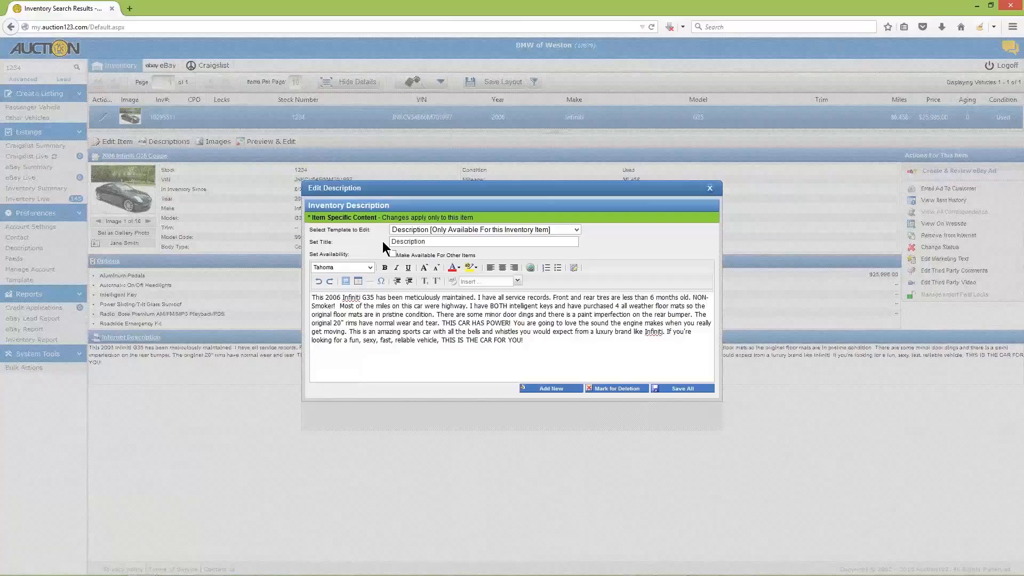
pyautogui.moveTo(434, 332); pyautogui.dragTo(523, 339)
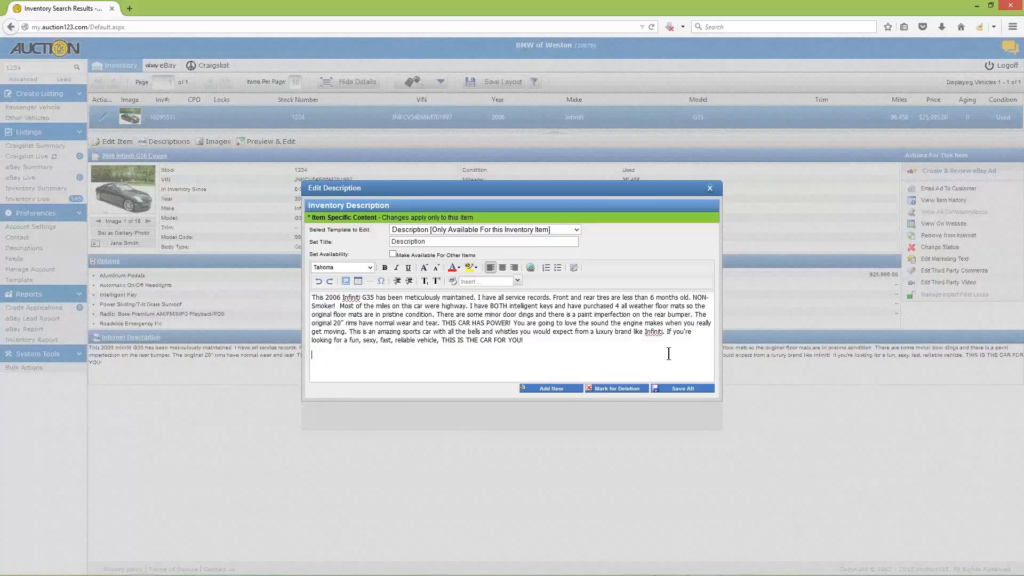
pyautogui.moveTo(718, 231)
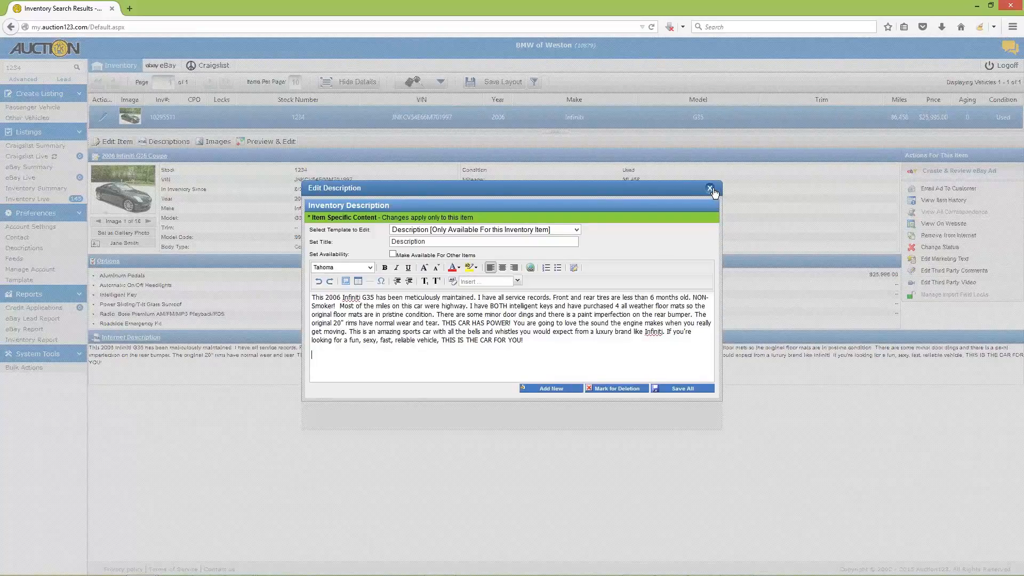
# - Close the Edit Description dialog, leaving the description unchanged
pyautogui.click(711, 189)
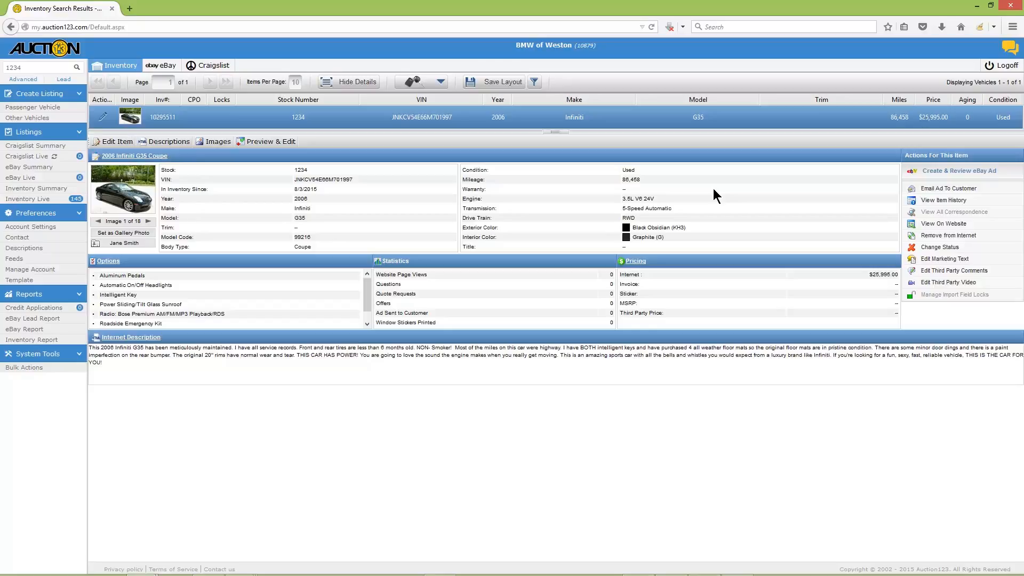
pyautogui.moveTo(841, 175)
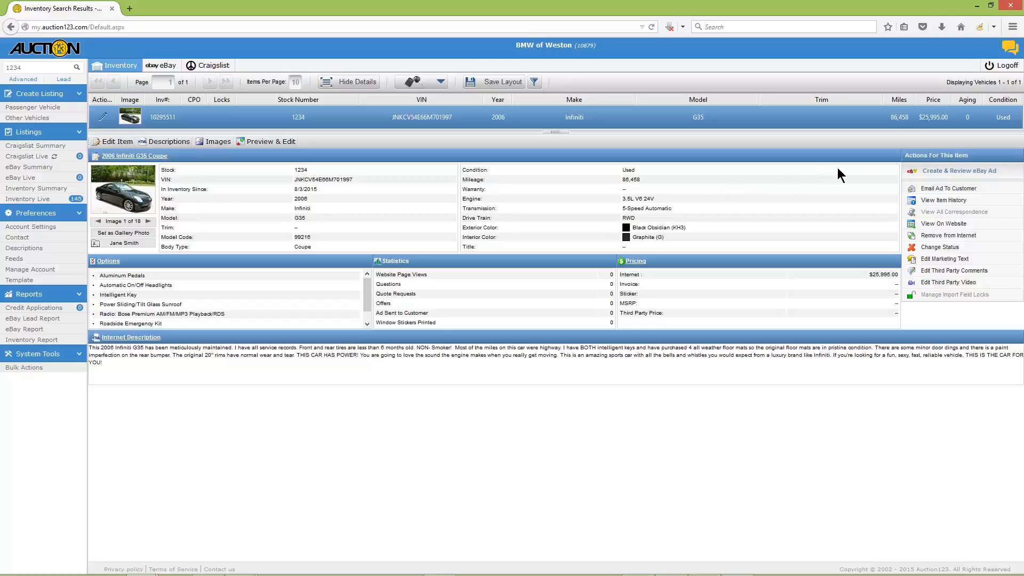
pyautogui.moveTo(898, 160)
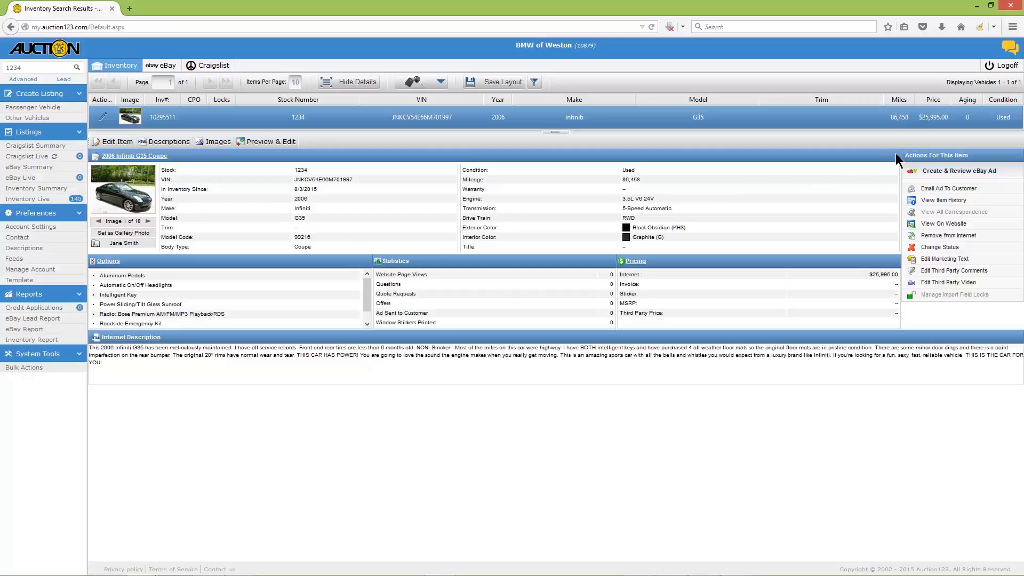
pyautogui.moveTo(898, 176)
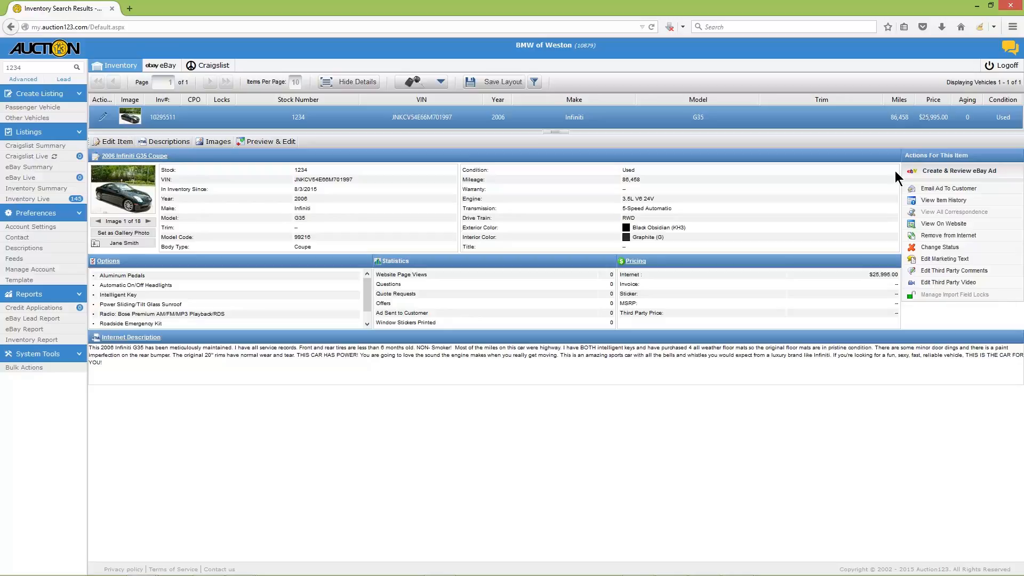
# - Start a Create & Review eBay Ad for the G35 and choose its vehicle style
pyautogui.click(959, 171)
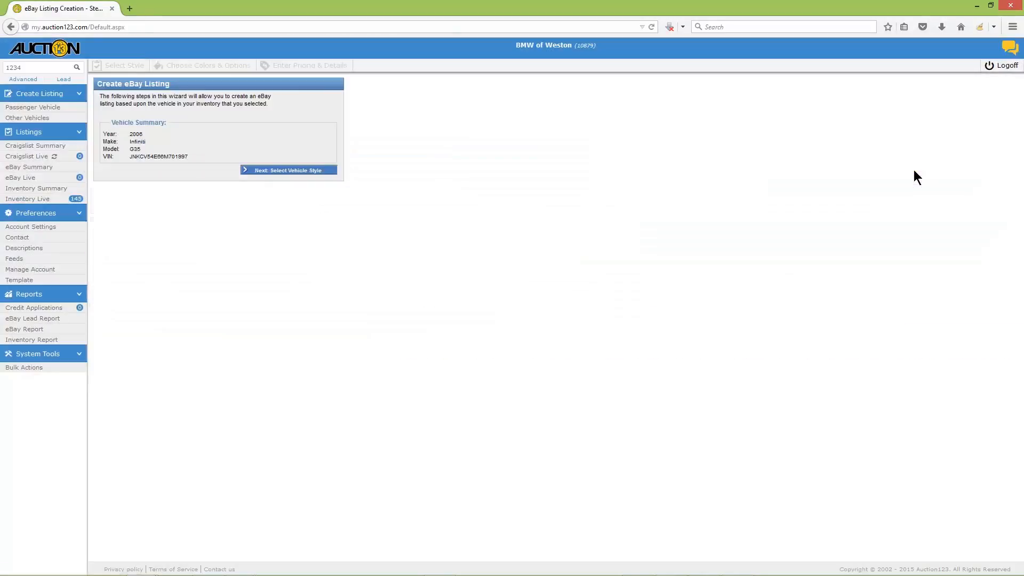
pyautogui.moveTo(393, 175)
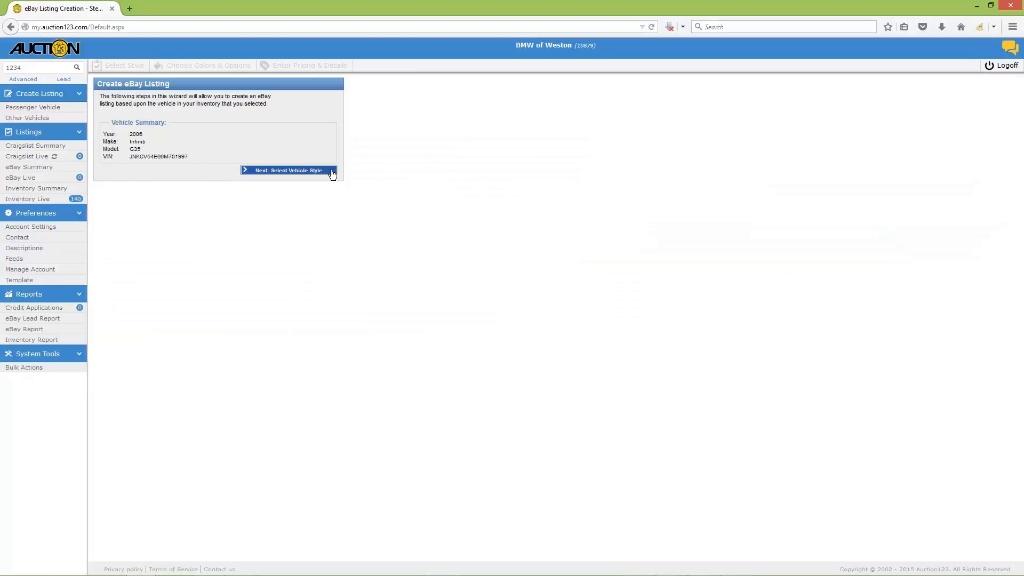
pyautogui.click(287, 170)
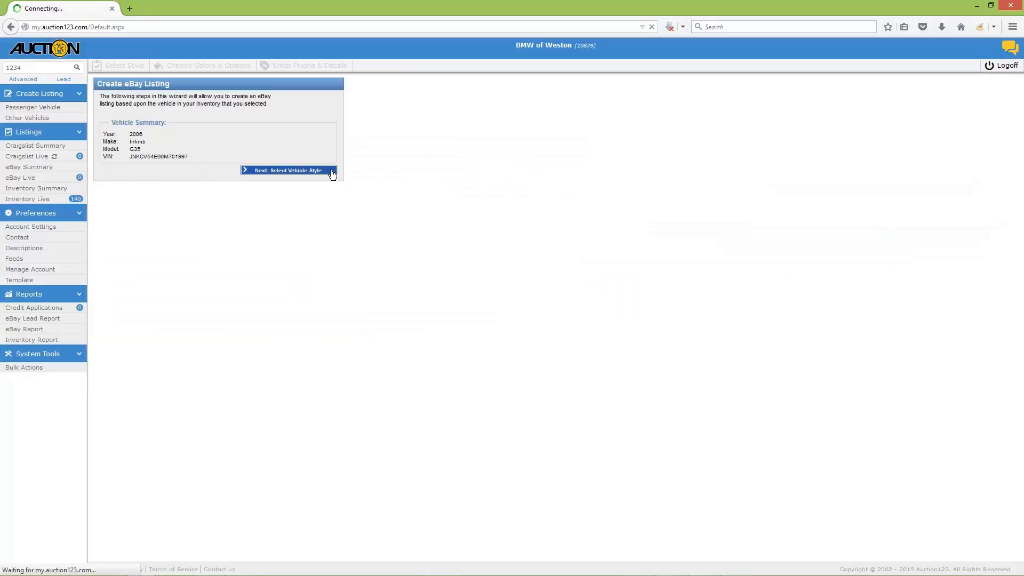
pyautogui.click(287, 171)
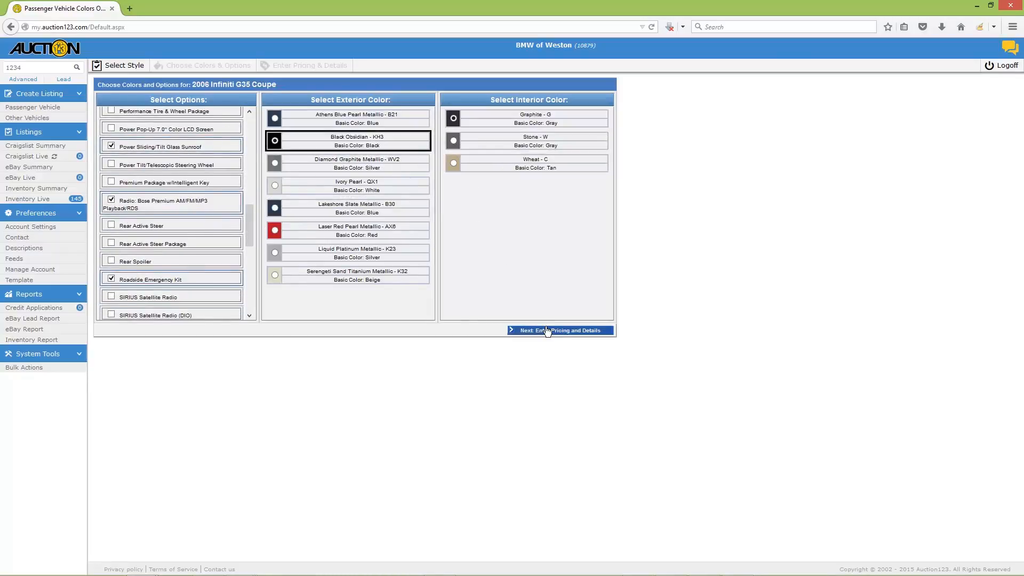
# - Make the listing an Auction with a 7-day duration in Pricing and Details
pyautogui.click(555, 330)
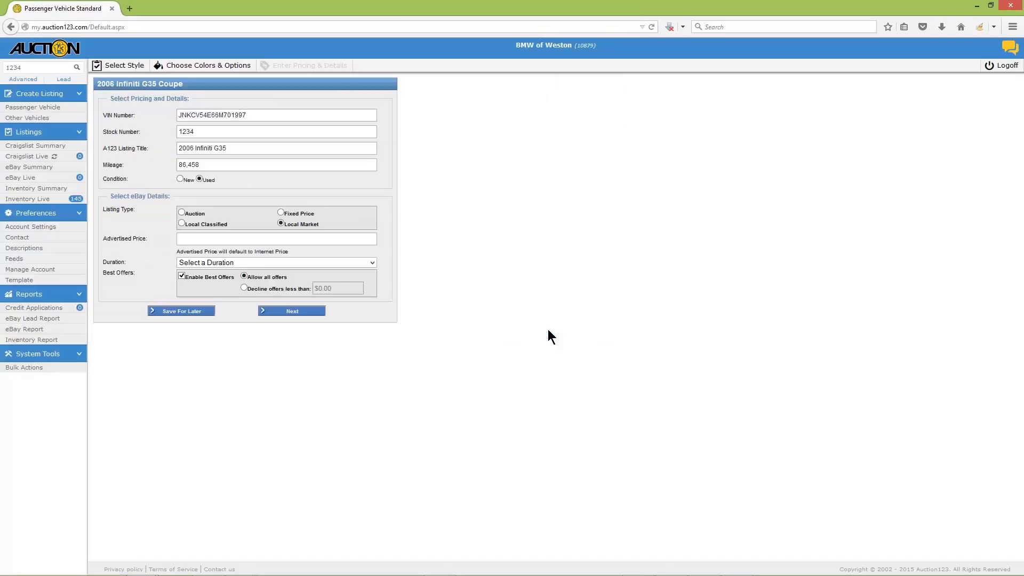
pyautogui.moveTo(460, 284)
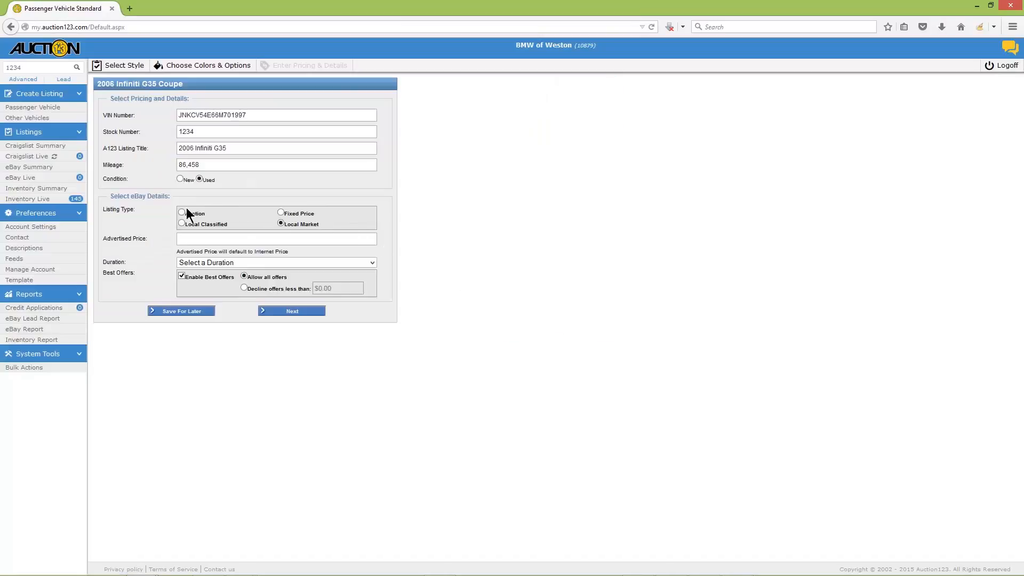
pyautogui.click(182, 213)
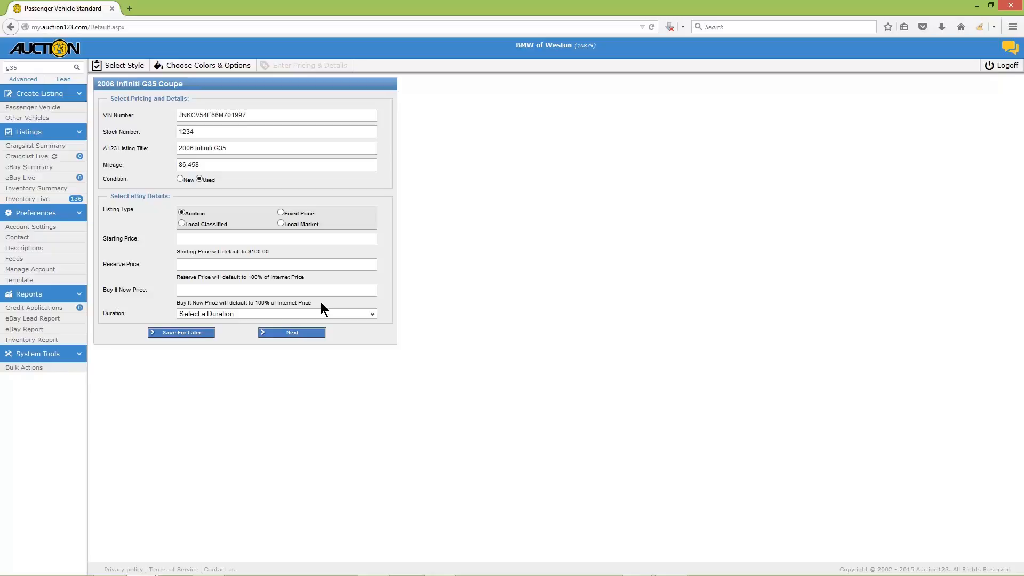
pyautogui.moveTo(375, 326)
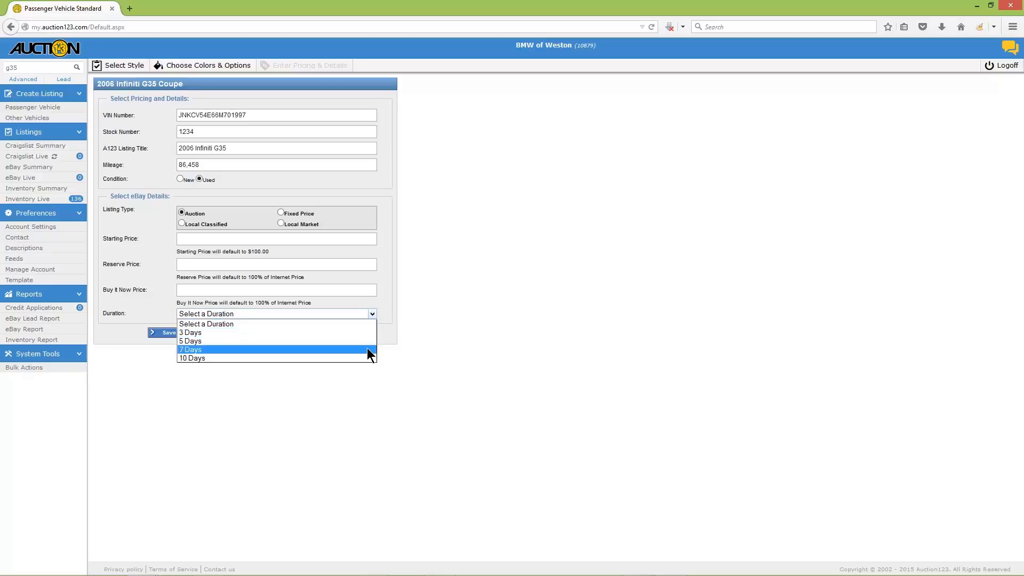
pyautogui.click(190, 350)
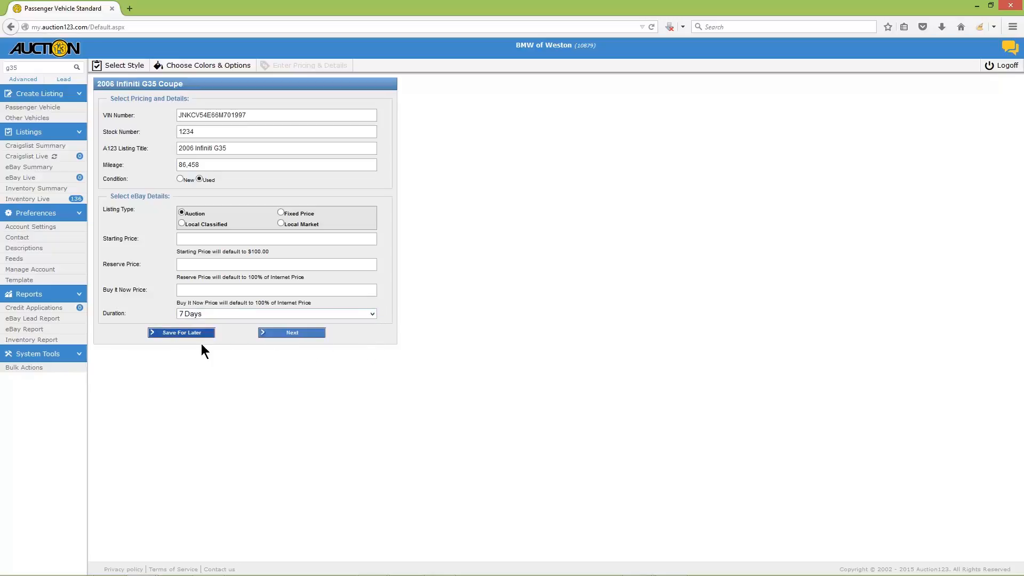
# - Save the G35 auction listing for later
pyautogui.click(181, 333)
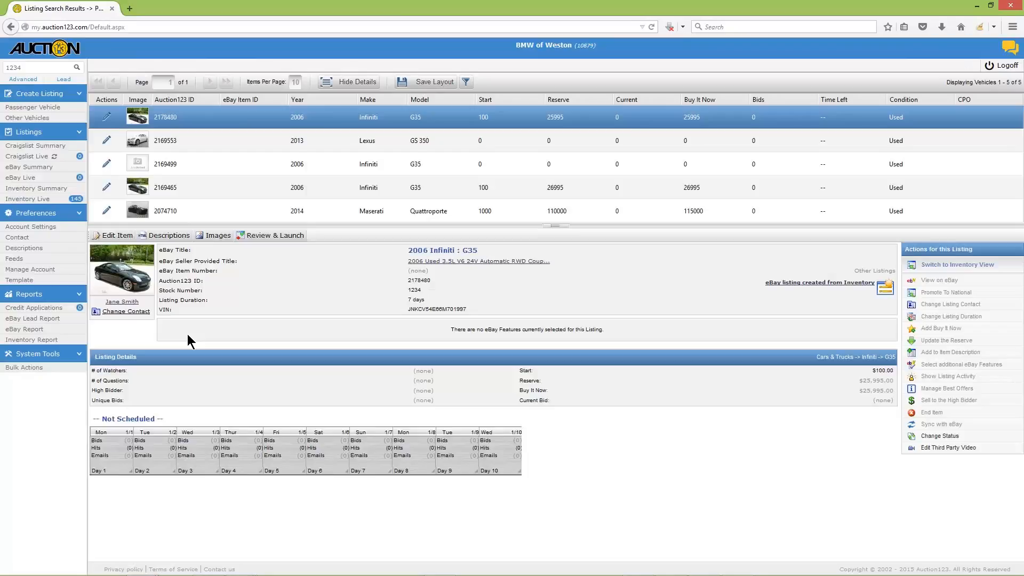
pyautogui.moveTo(185, 340)
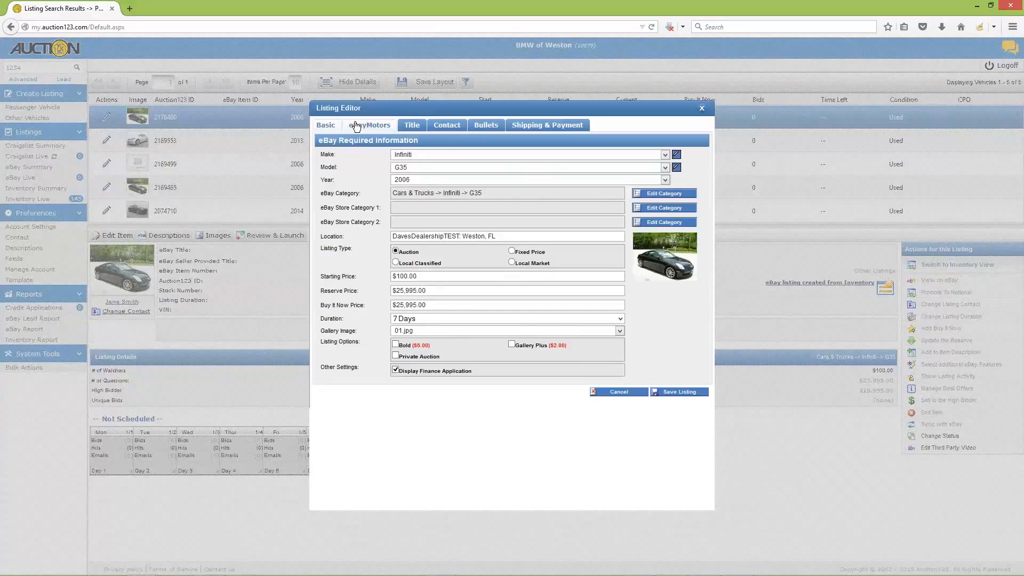
# - Show the listing's eBayMotors title and keywords in the Listing Editor
pyautogui.click(370, 125)
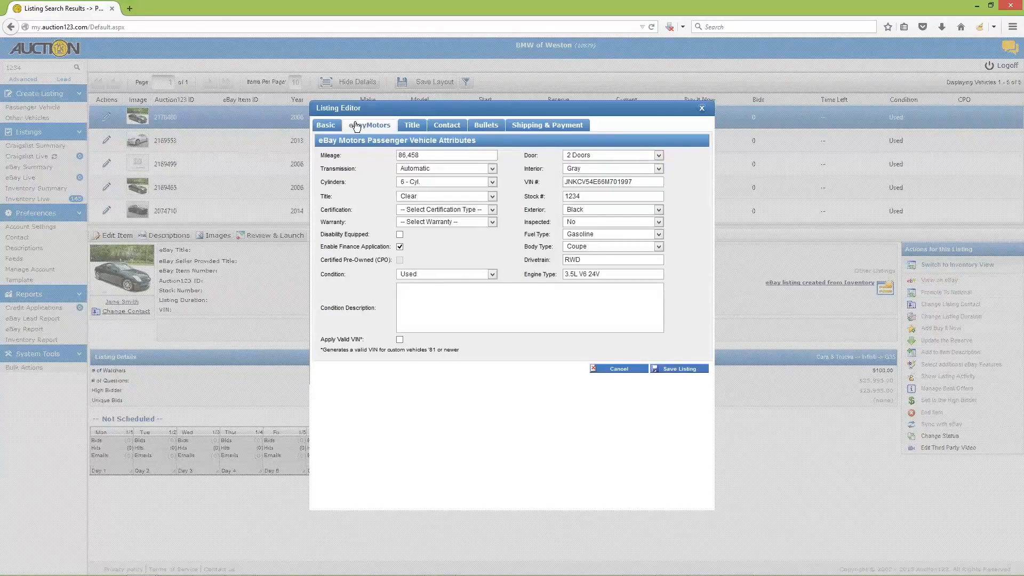
pyautogui.click(412, 125)
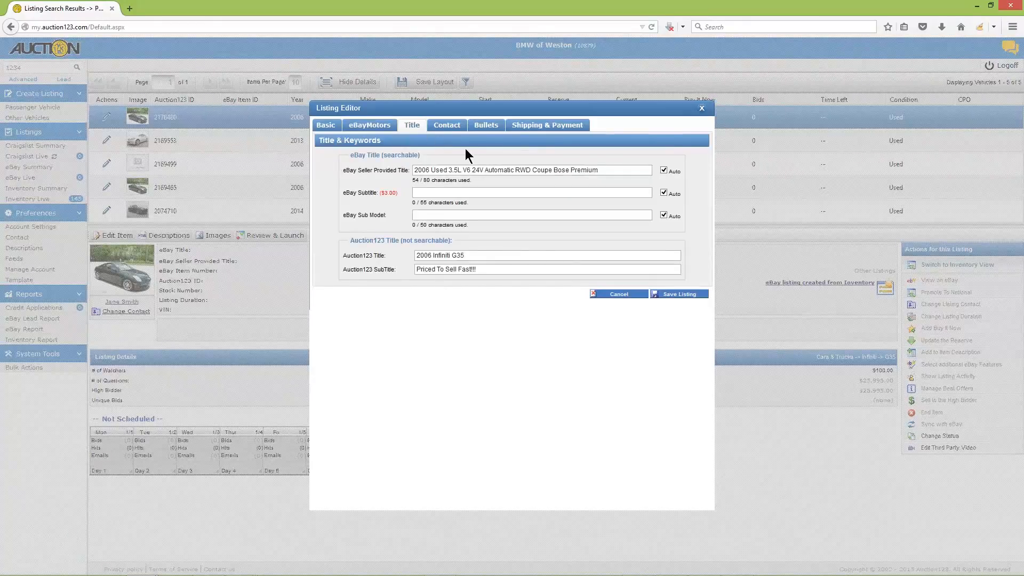
# - Replace 'Premium' so the eBay seller title ends 'Leather Sunroof 19 Alloys'
pyautogui.doubleClick(582, 170)
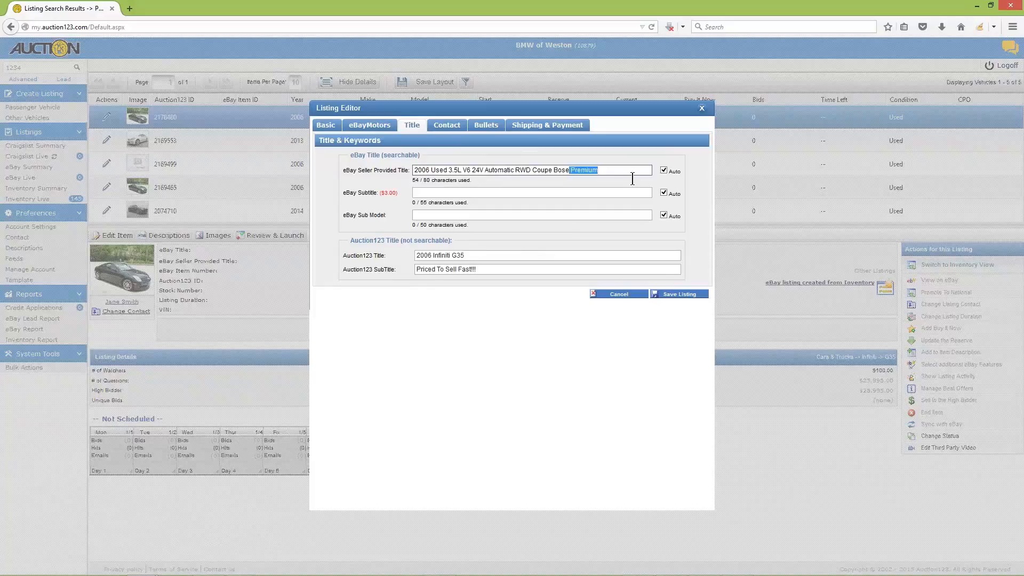
pyautogui.write('Leather')
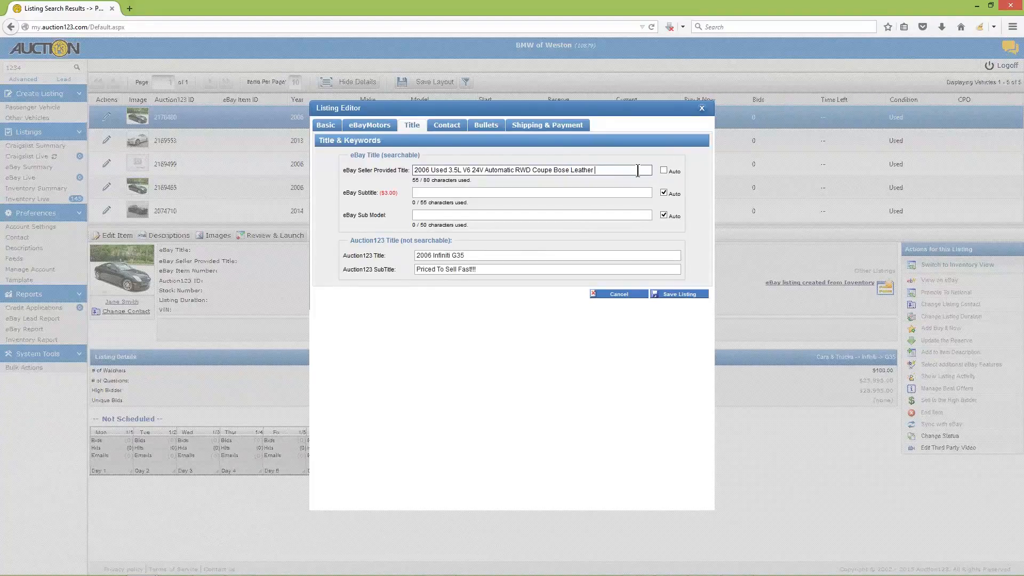
pyautogui.write('Sunroof')
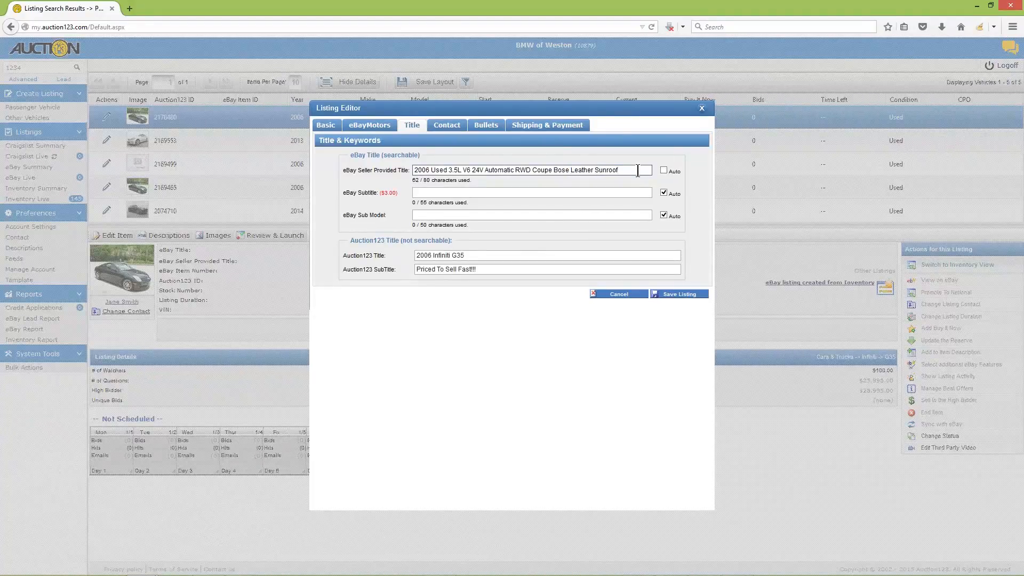
pyautogui.write('19')
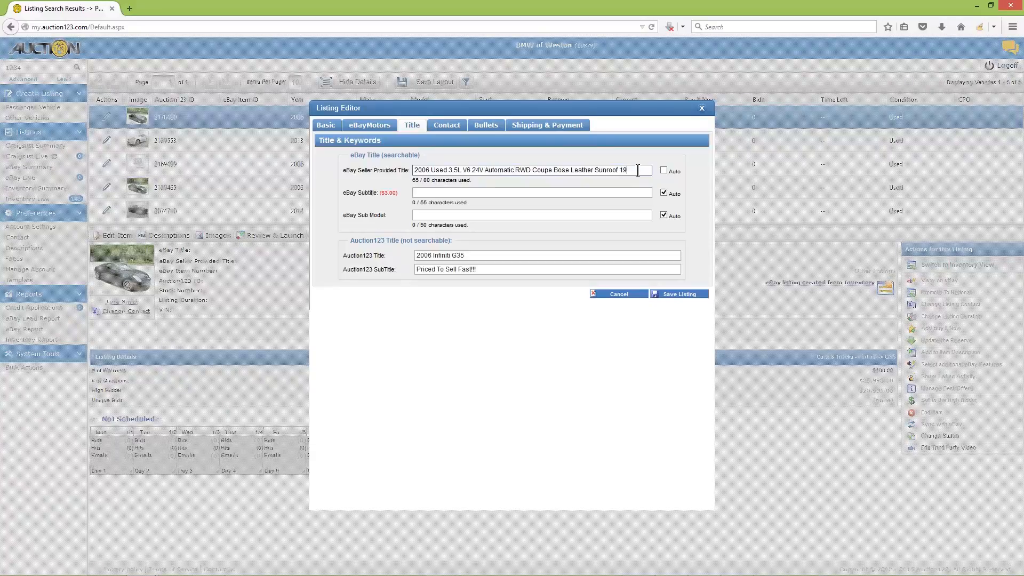
pyautogui.write('Alloys')
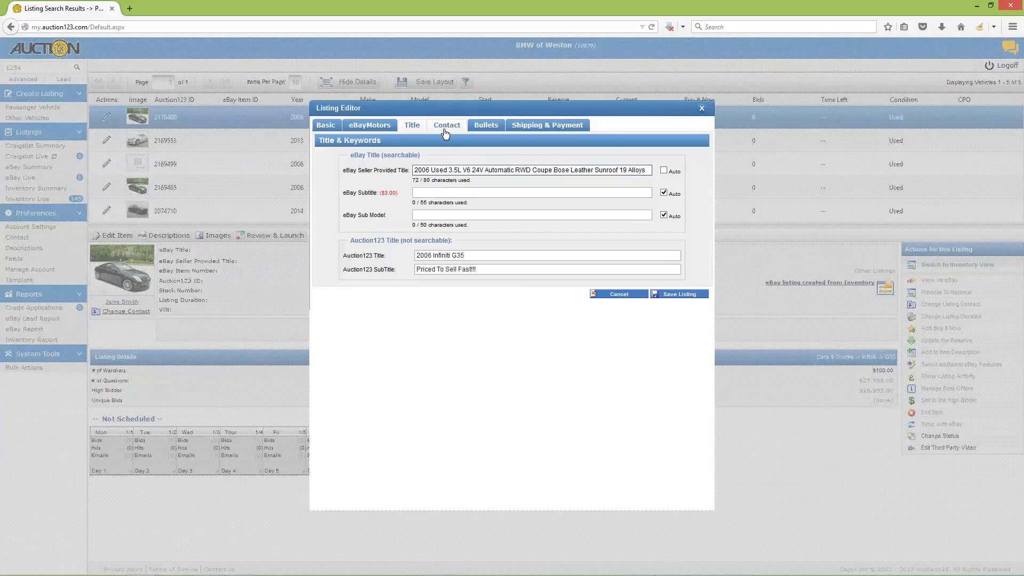
# - Keep the default contact, save the listing and confirm the notification
pyautogui.click(447, 125)
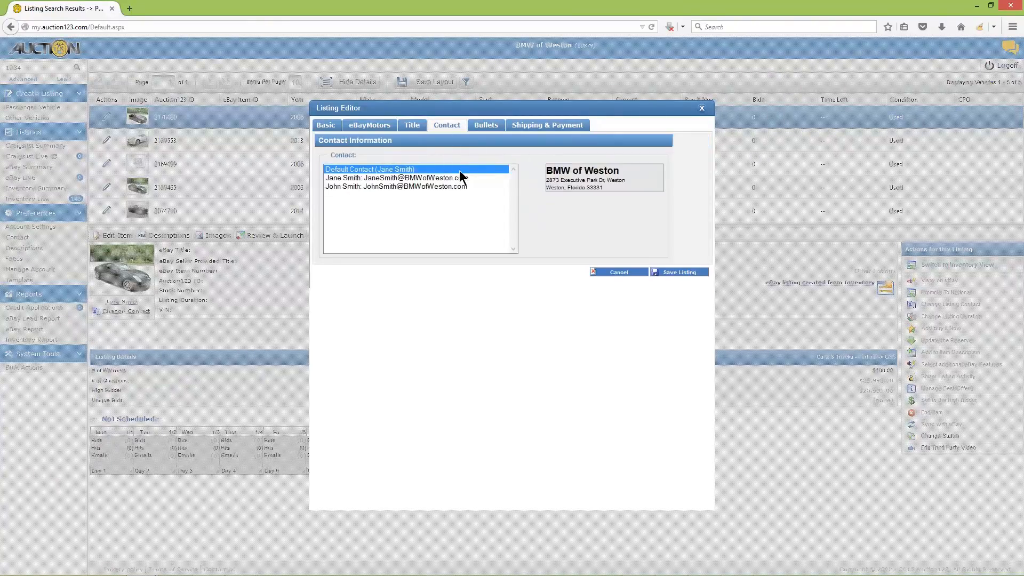
pyautogui.moveTo(471, 161)
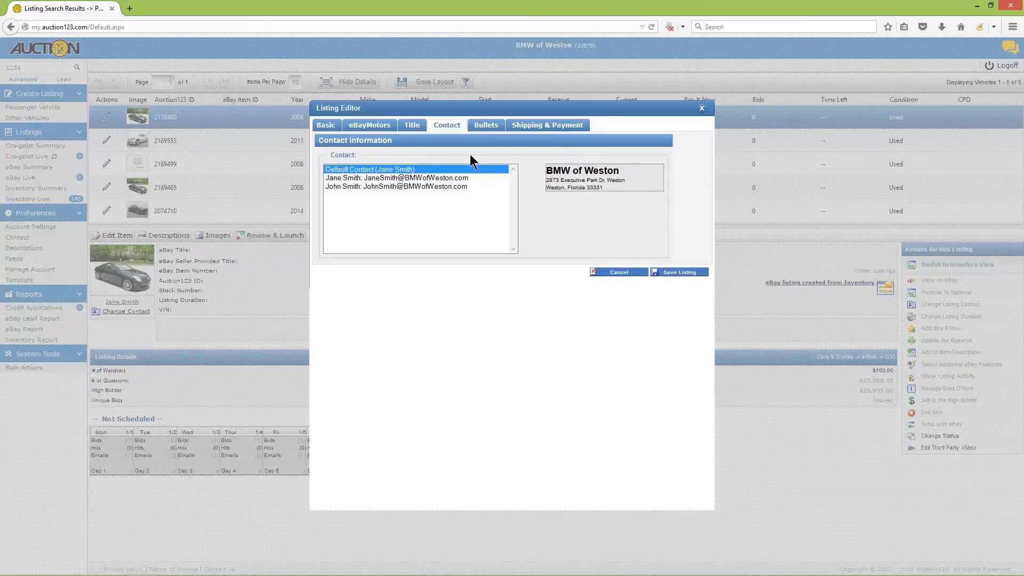
pyautogui.moveTo(691, 262)
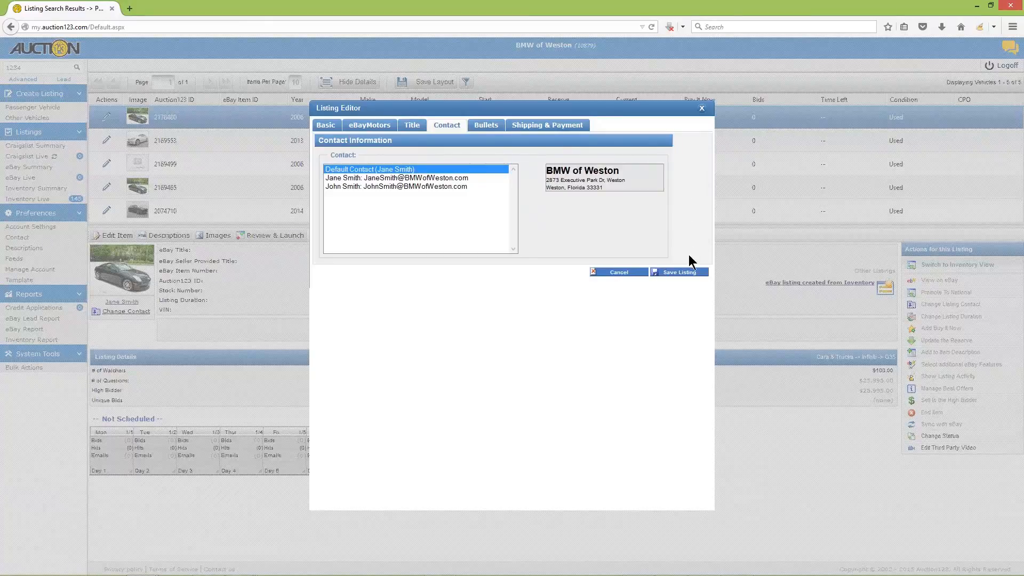
pyautogui.click(679, 272)
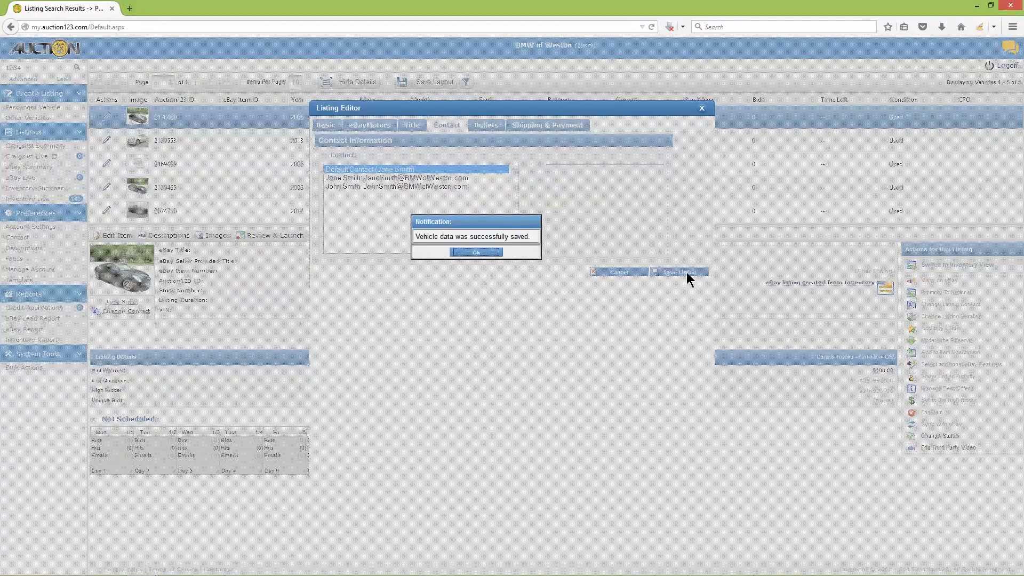
pyautogui.click(475, 252)
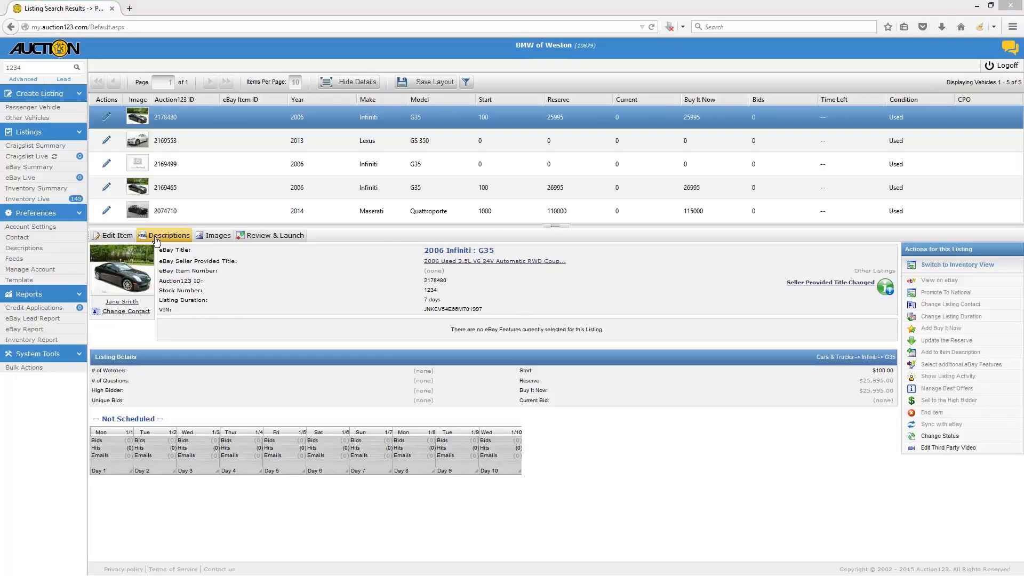
# - Add a blank line after the last word of the eBay description, then leave the Message Center
pyautogui.click(168, 234)
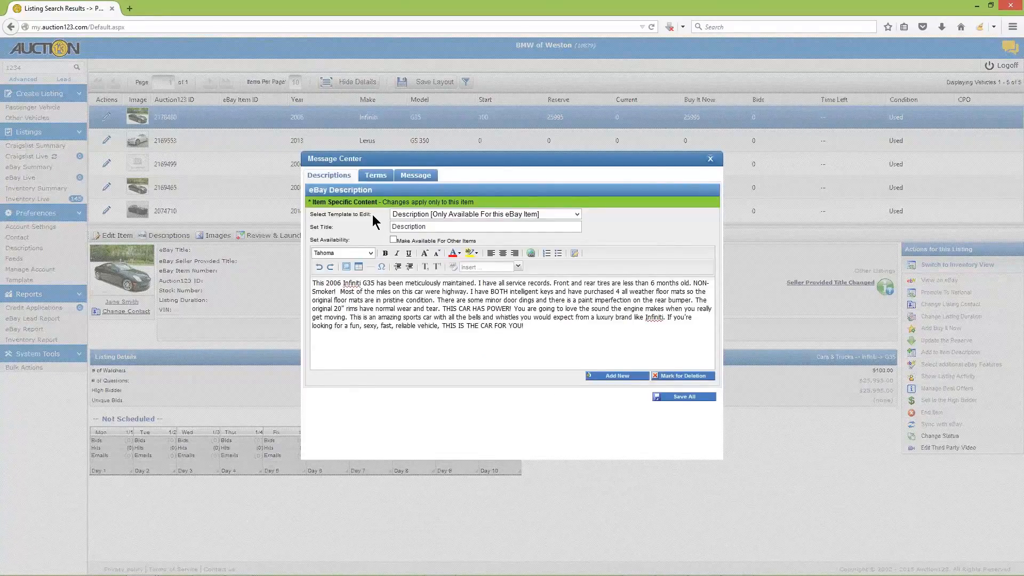
pyautogui.moveTo(381, 233)
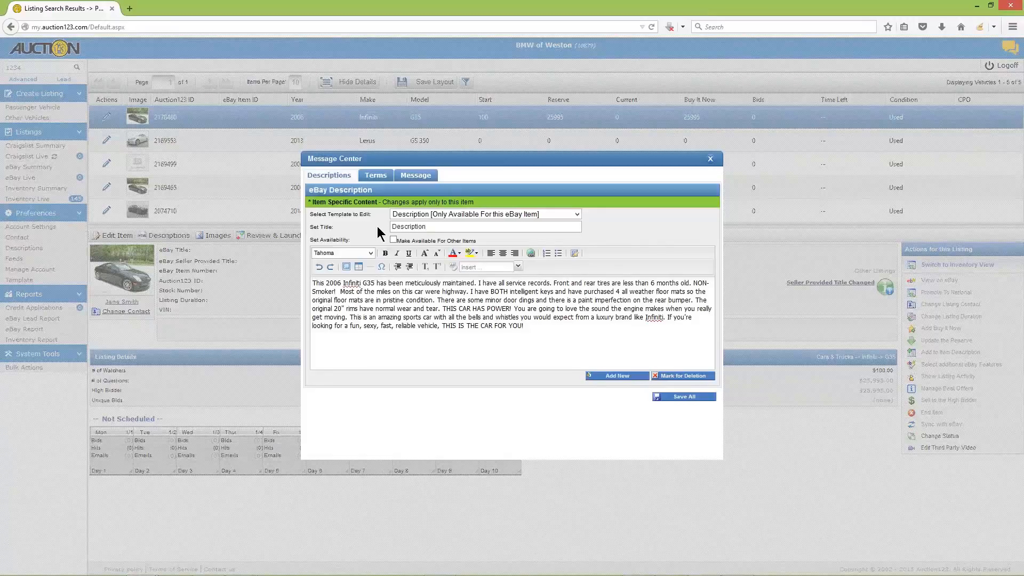
pyautogui.doubleClick(517, 325)
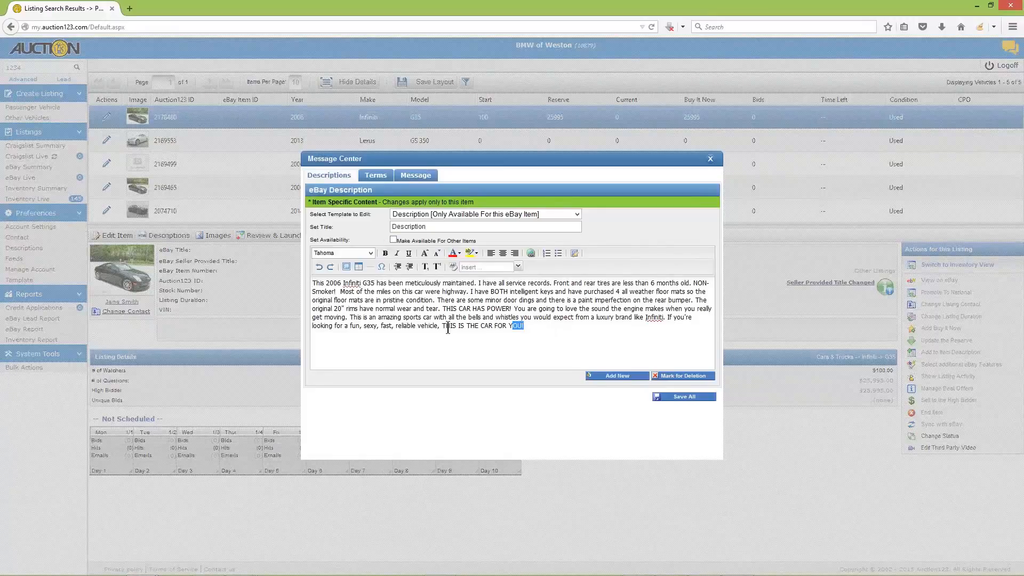
pyautogui.press('ctrl+a')
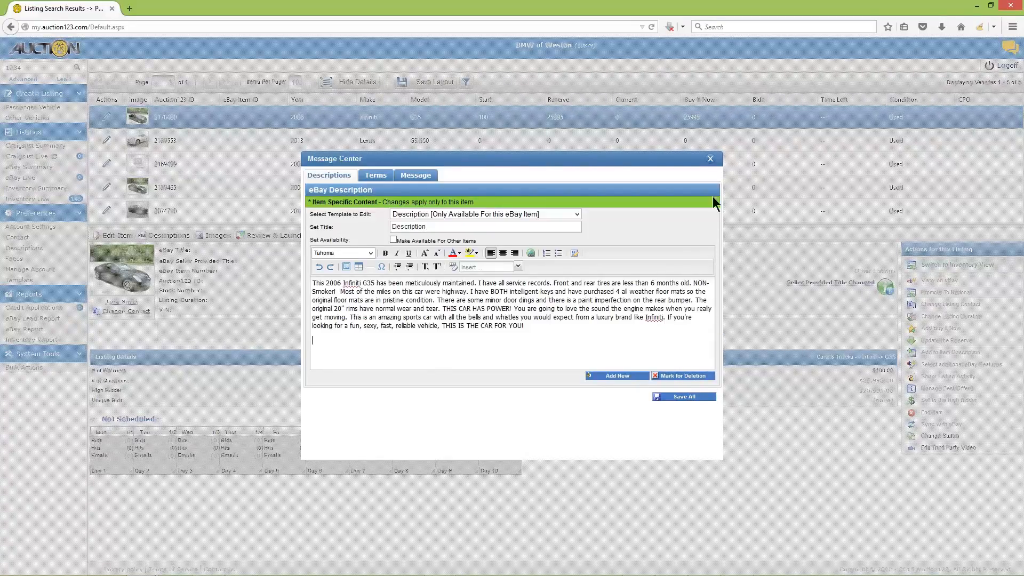
pyautogui.click(710, 159)
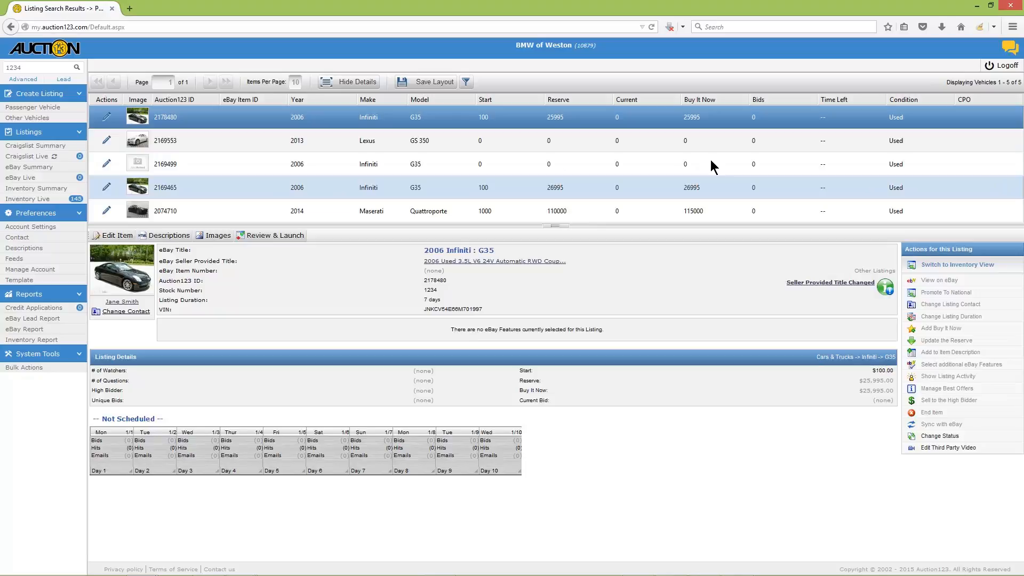
pyautogui.moveTo(331, 243)
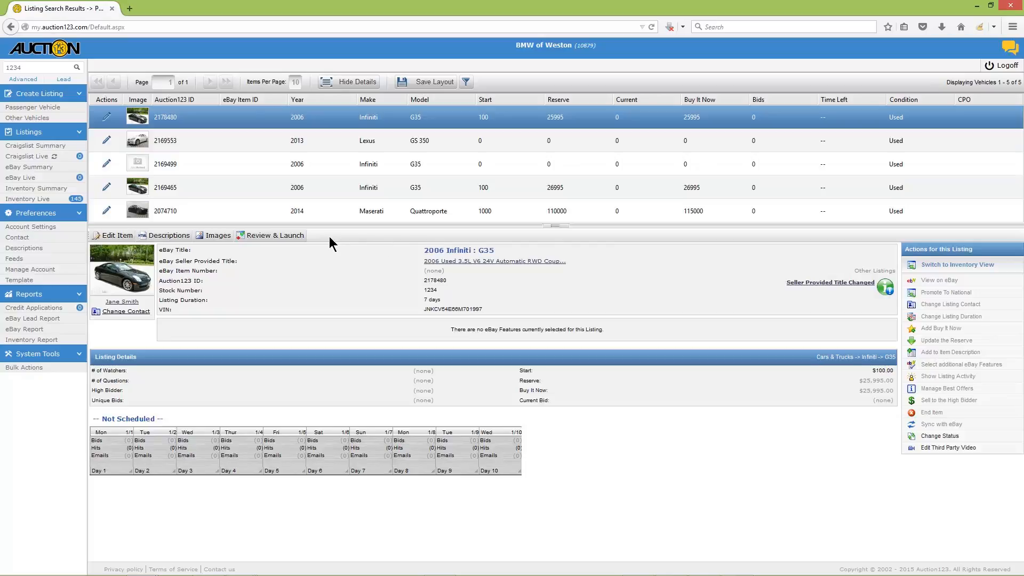
pyautogui.moveTo(274, 253)
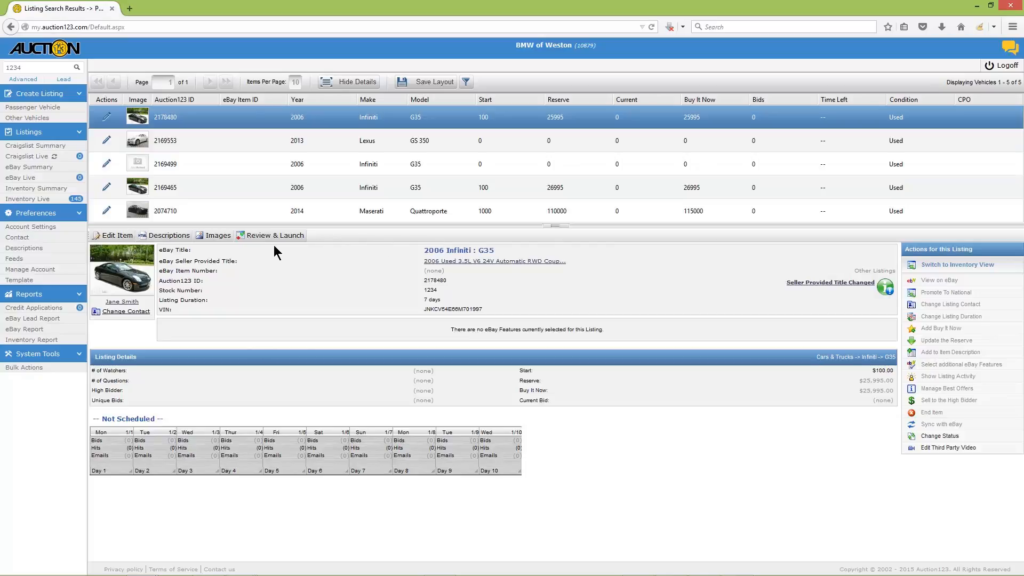
pyautogui.moveTo(286, 254)
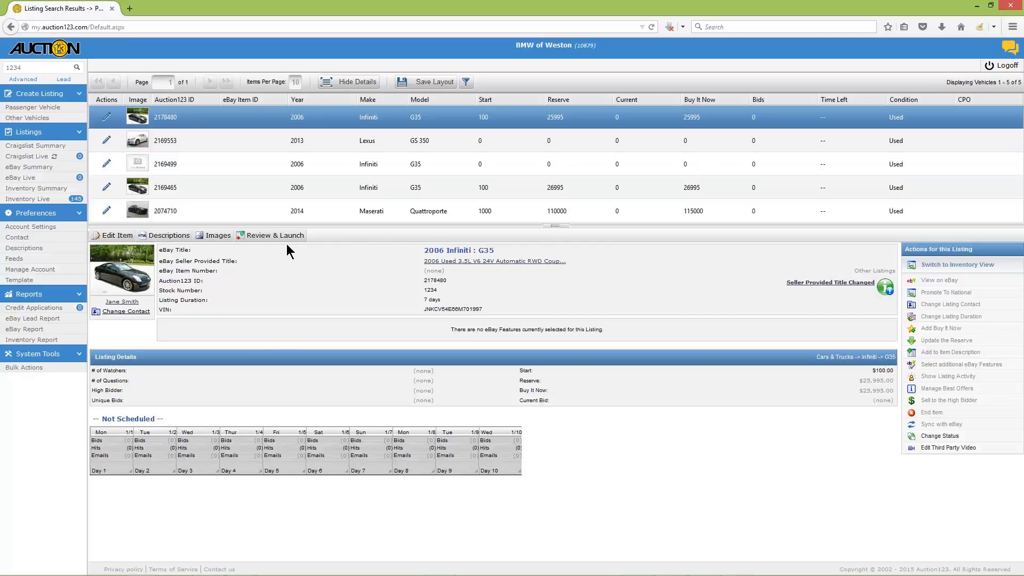
pyautogui.moveTo(300, 250)
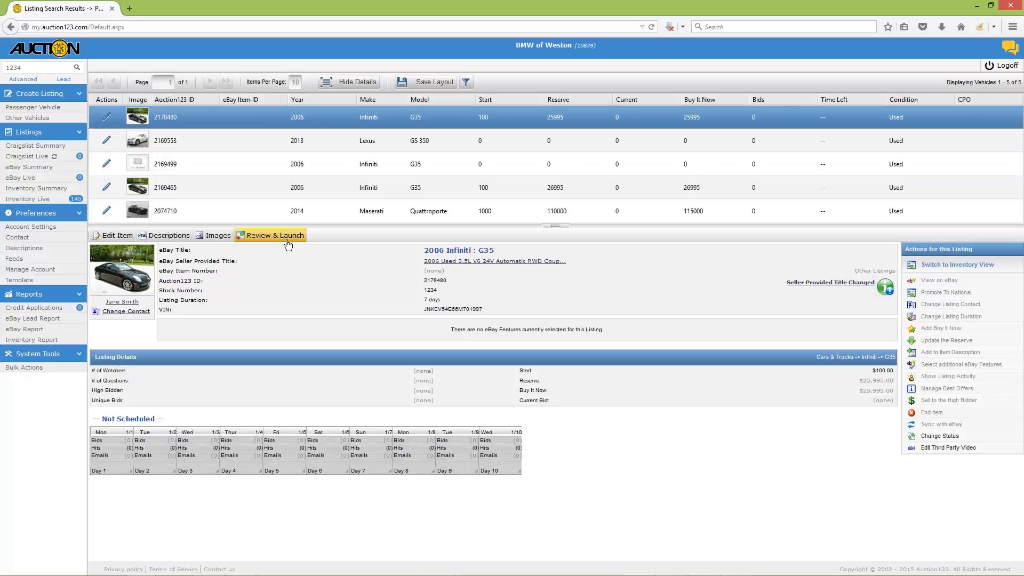
# - Bring up the Review & Launch preview and scroll down through the G35's photos and description
pyautogui.click(275, 235)
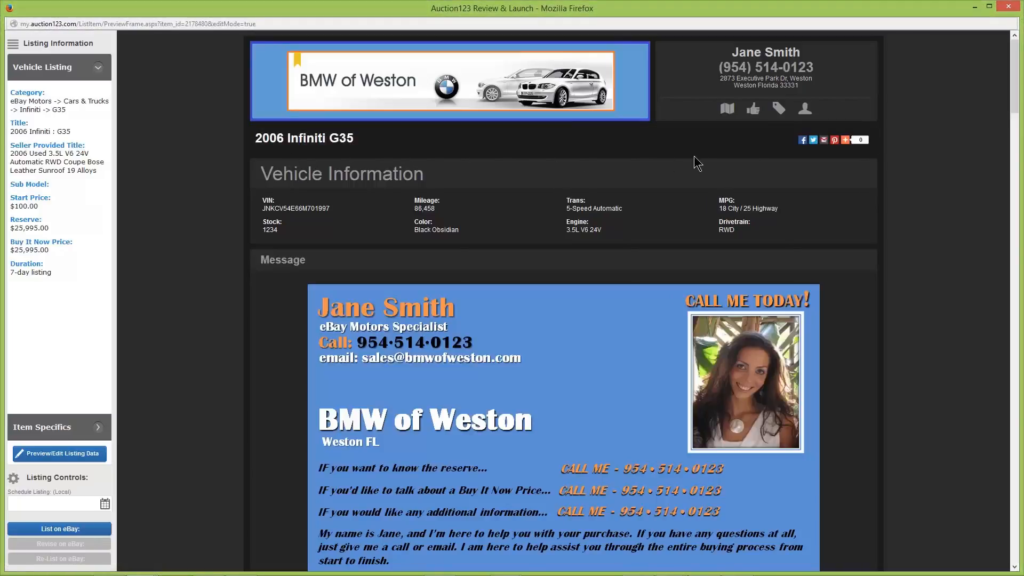
pyautogui.scroll(-3)
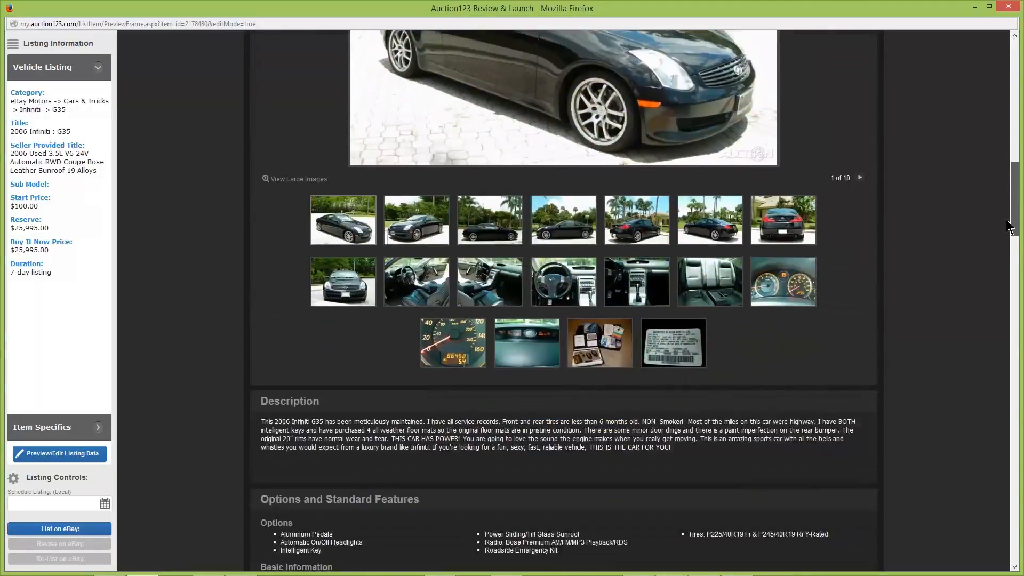
pyautogui.scroll(-3)
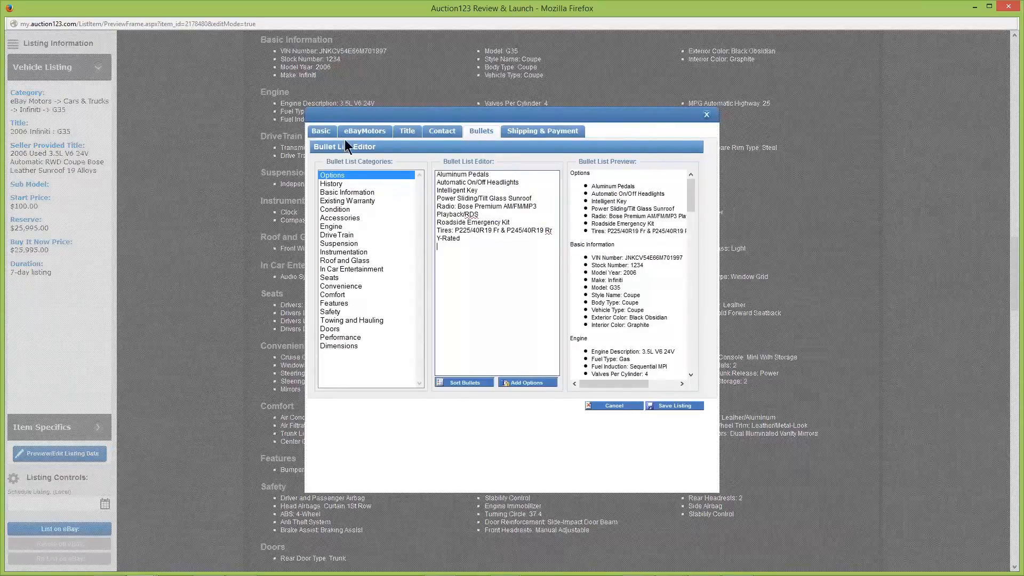
# - Check the eBayMotors attributes and Bullets list in the Listing Editor, then cancel without changes
pyautogui.click(407, 130)
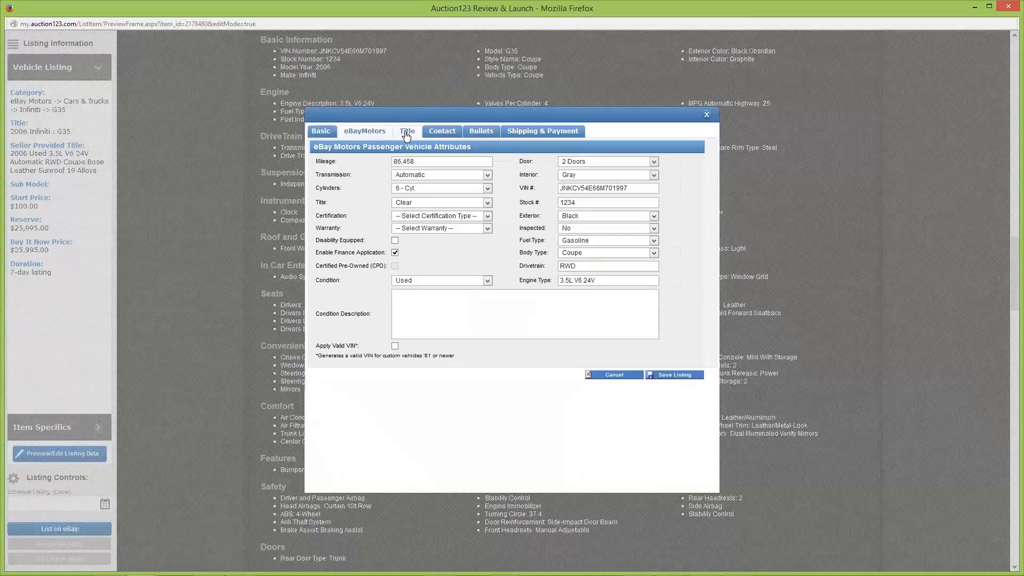
pyautogui.click(481, 130)
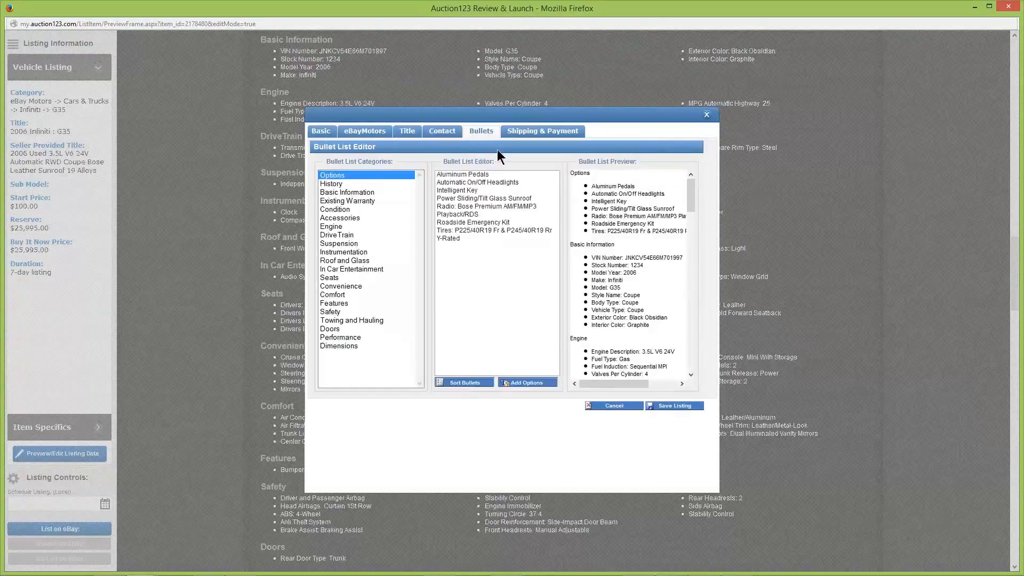
pyautogui.click(705, 114)
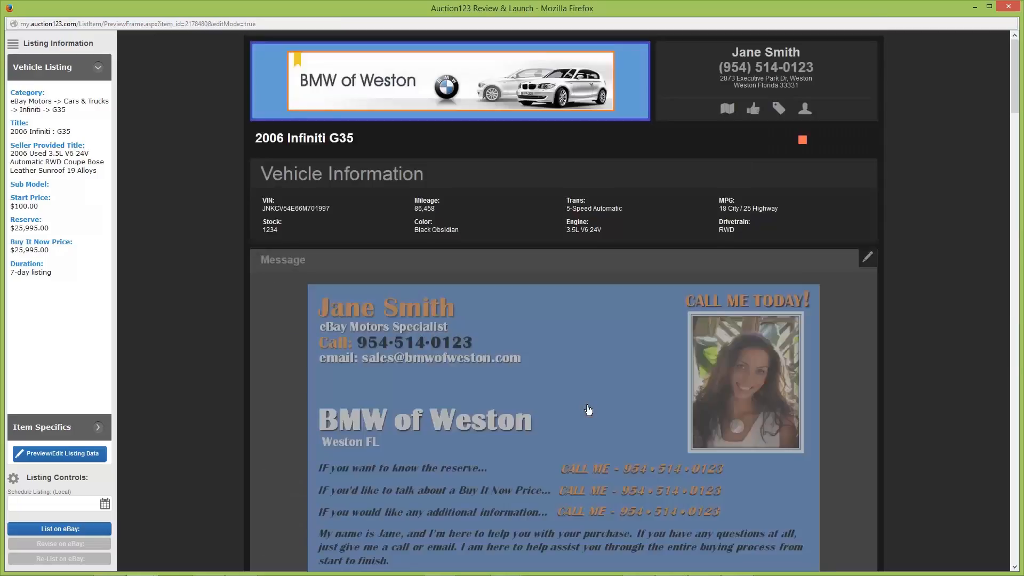
# - Save the G35 listing data again via Preview/Edit Listing Data and confirm the save
pyautogui.click(63, 453)
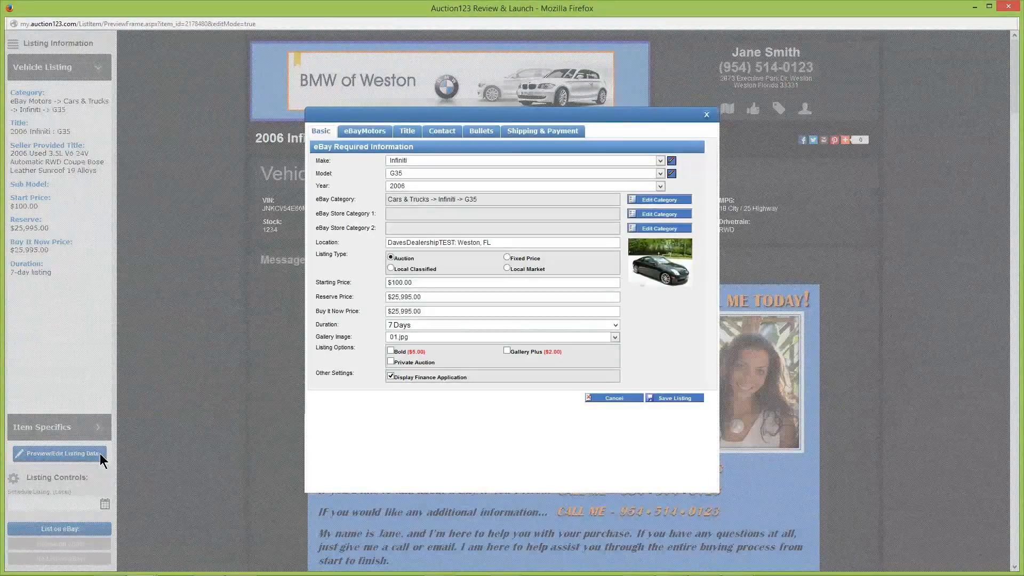
pyautogui.moveTo(581, 437)
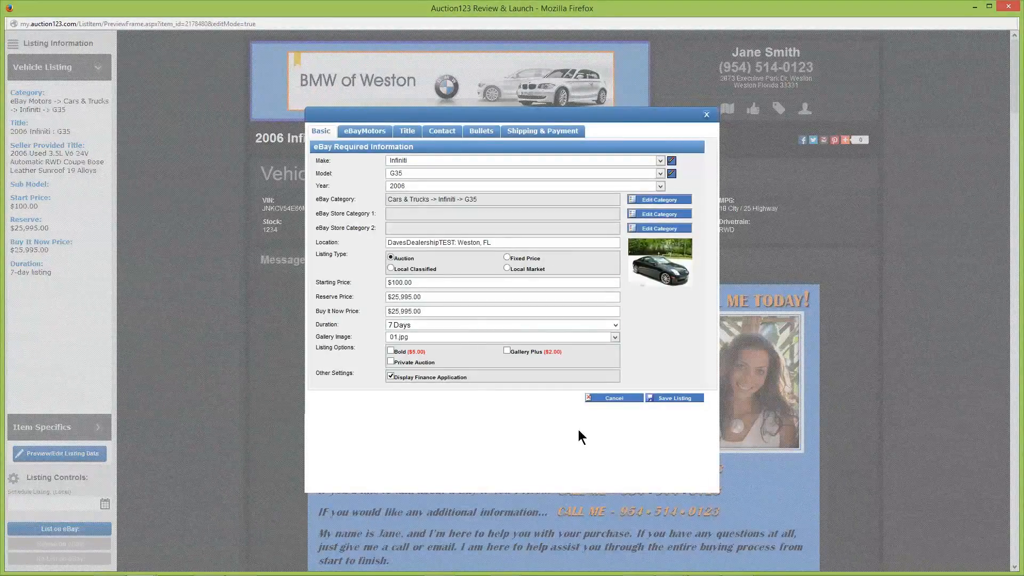
pyautogui.click(674, 398)
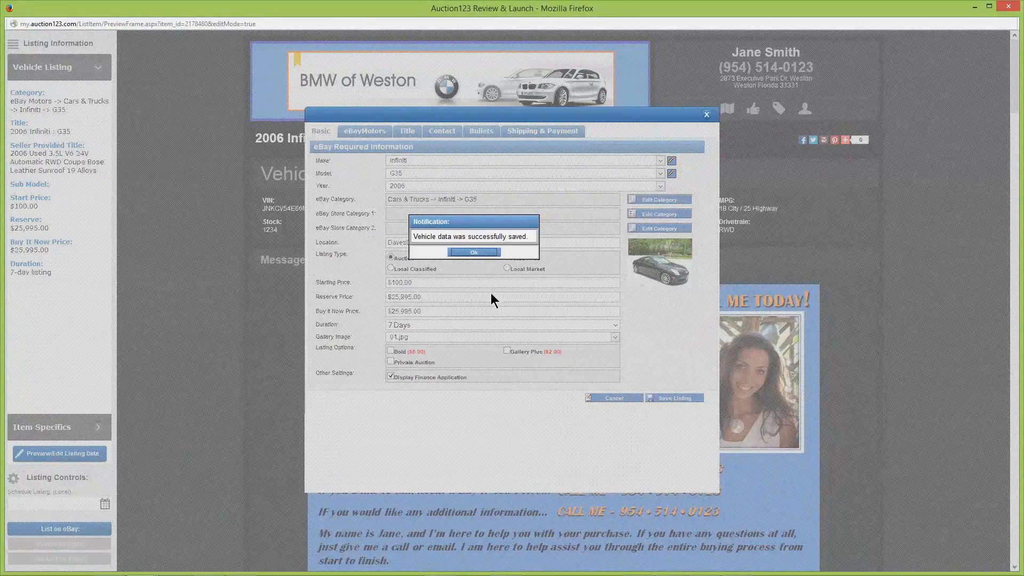
pyautogui.click(472, 252)
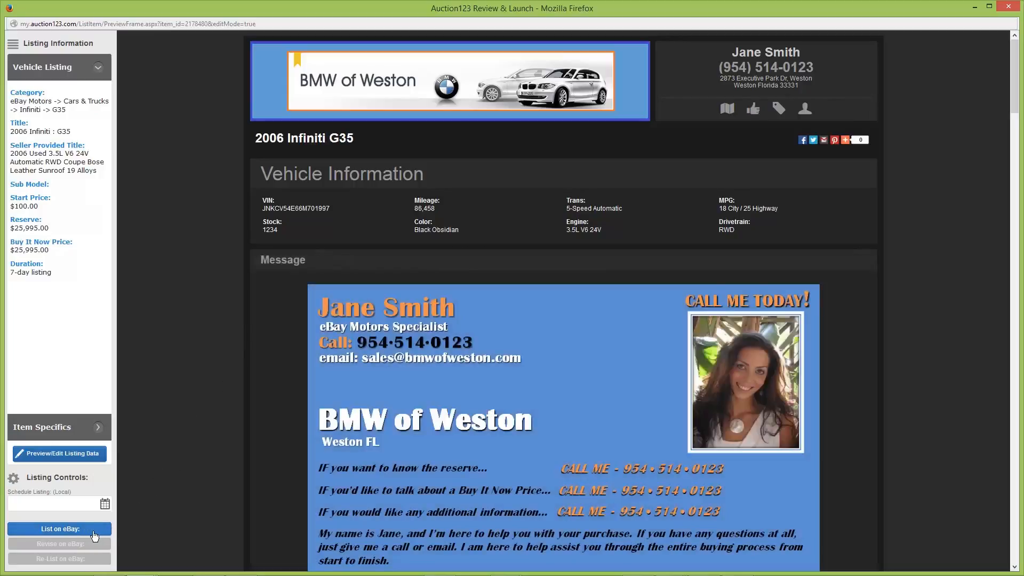
# - Pick August 20 in the Schedule Listing calendar, giving an 8/20/2015 9:13 pm launch
pyautogui.click(104, 503)
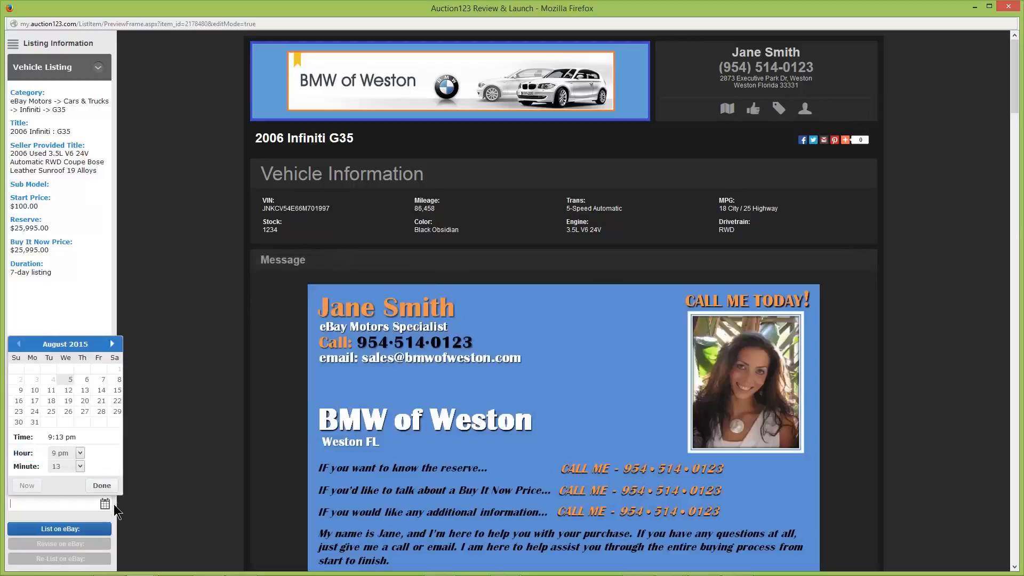
pyautogui.click(84, 400)
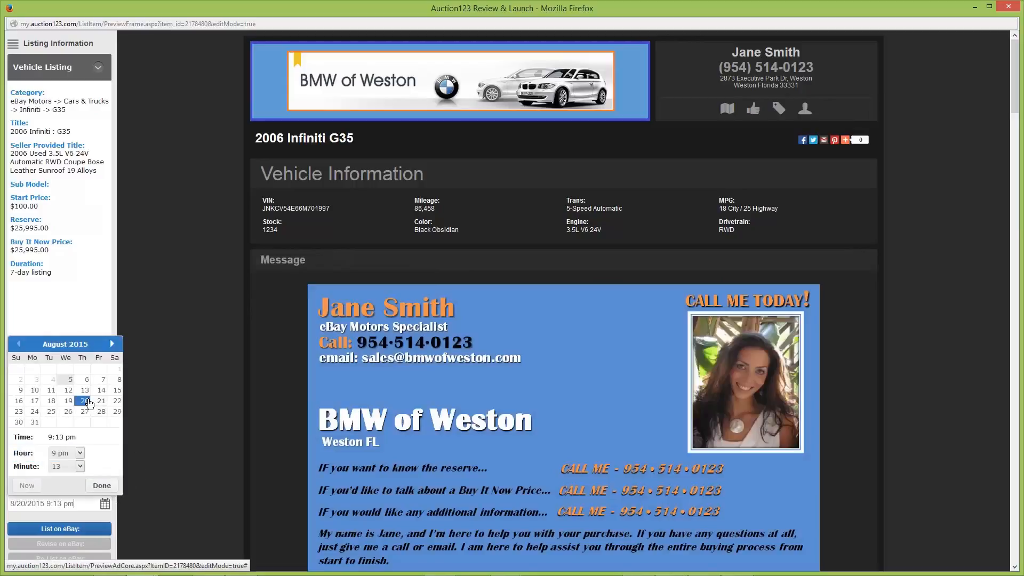
pyautogui.click(101, 485)
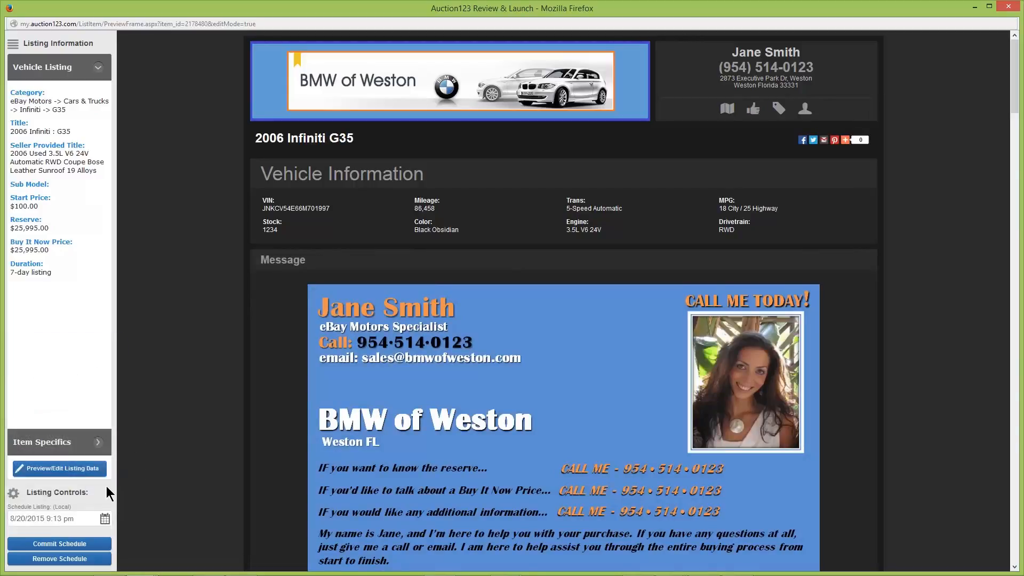